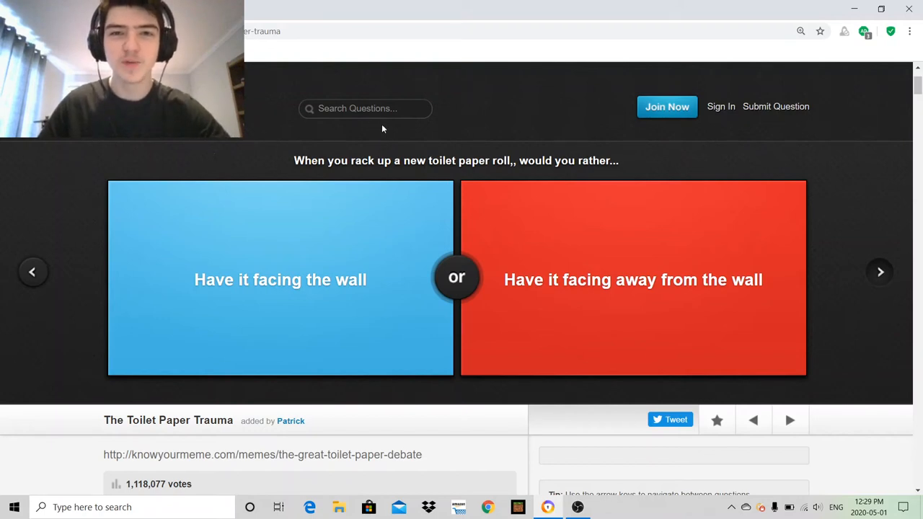
mouse_move(273, 156)
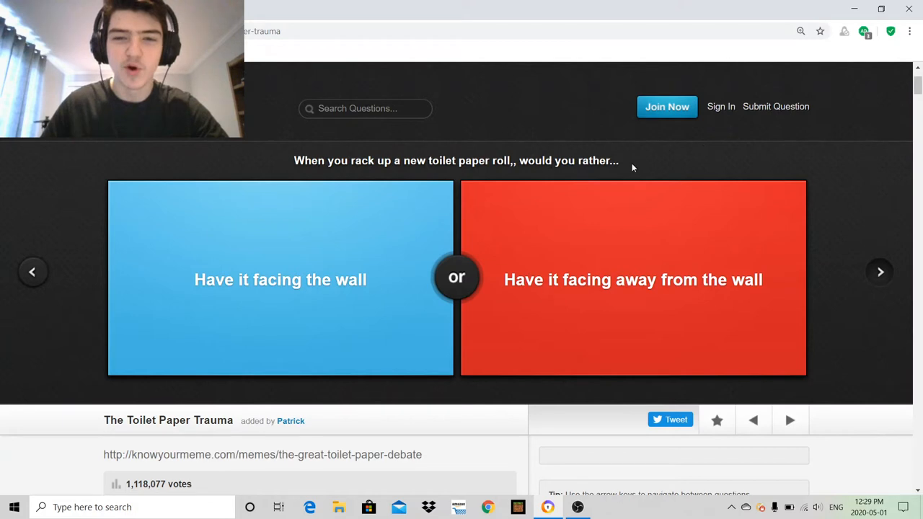
mouse_move(261, 157)
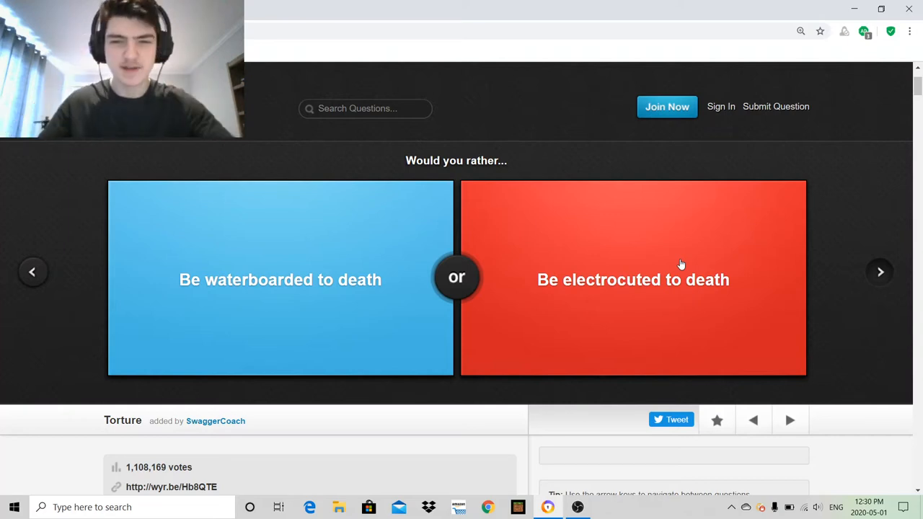
mouse_move(646, 167)
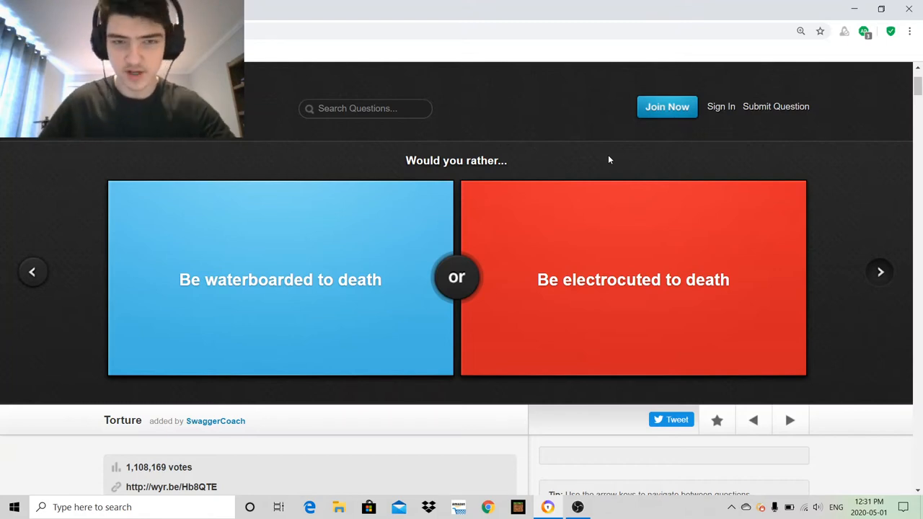
mouse_move(577, 157)
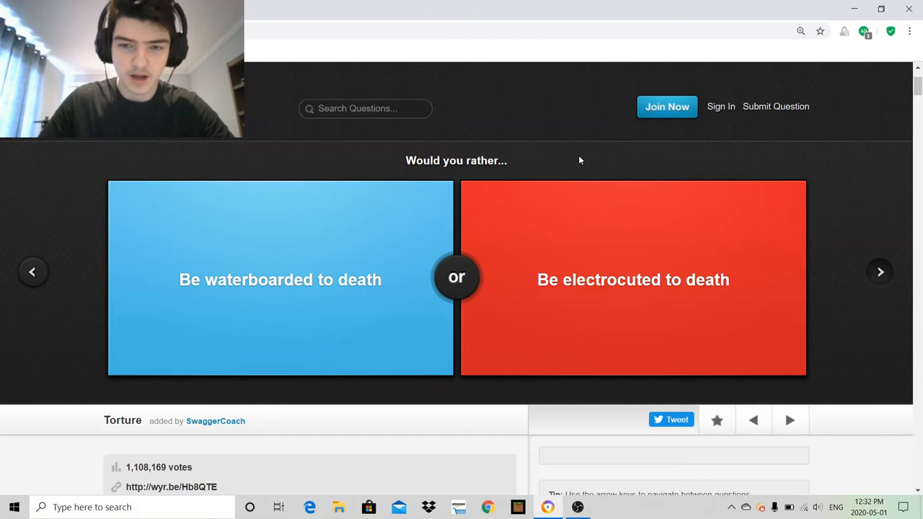
Step: Vote to be electrocuted rather than waterboarded, revealing a 63% versus 37% split
left_click(633, 280)
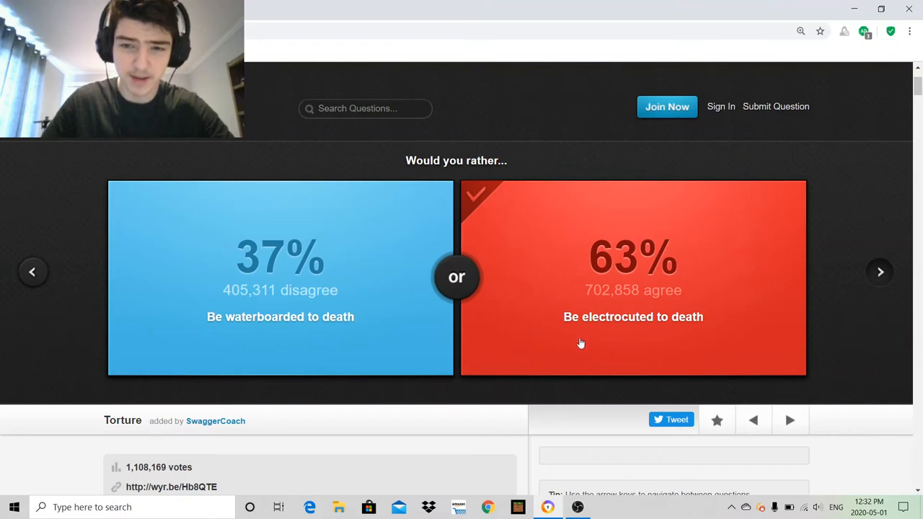
mouse_move(700, 251)
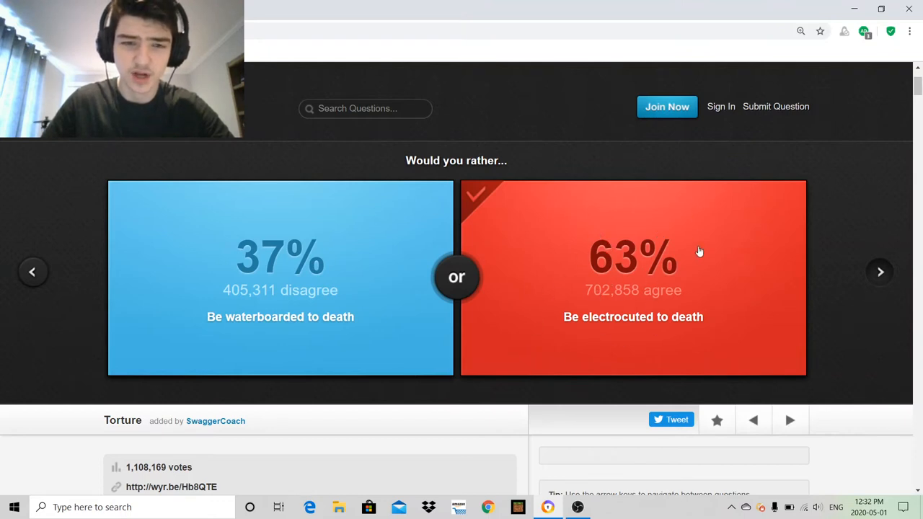
mouse_move(887, 282)
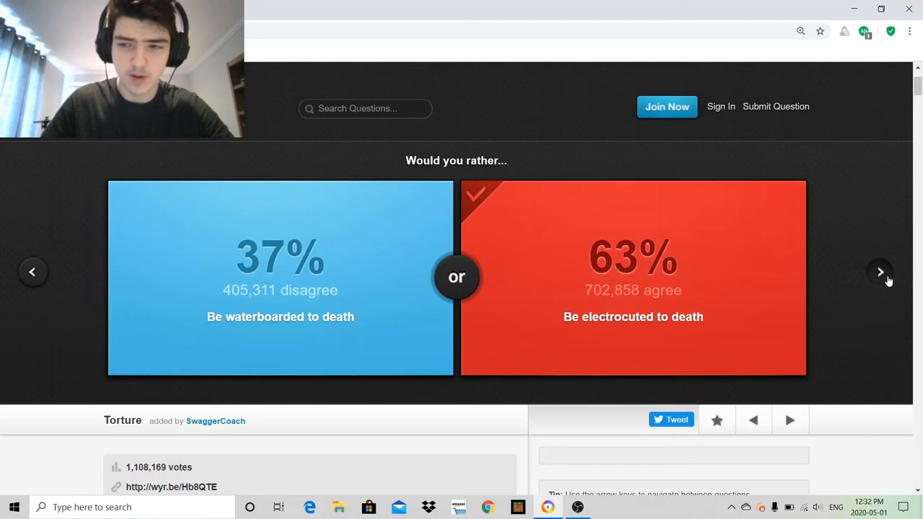
Step: Advance past the knife-spreading and Disorderly Eating questions to the salt water versus rancid milk one
left_click(880, 271)
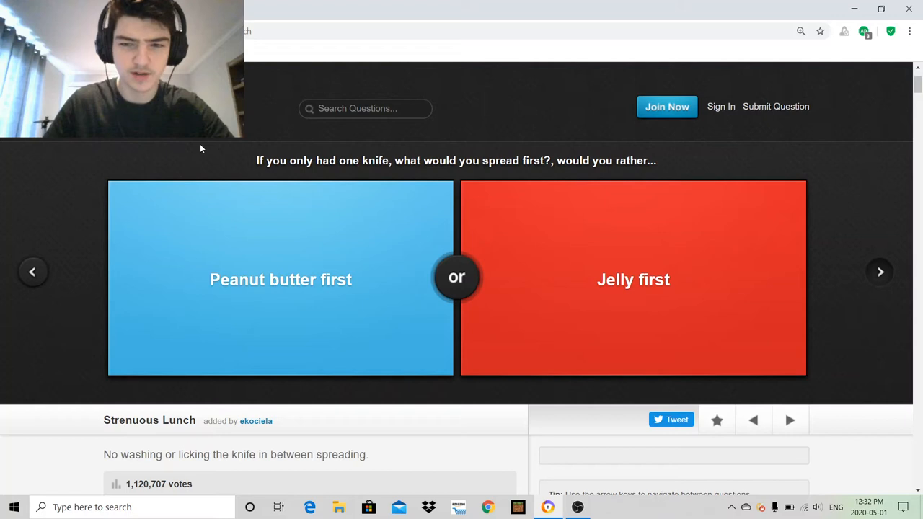
left_click(280, 279)
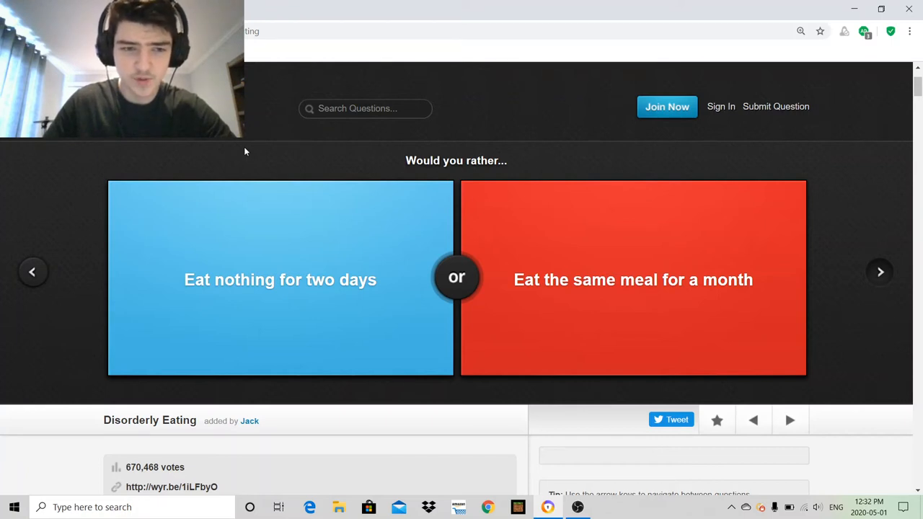
mouse_move(251, 144)
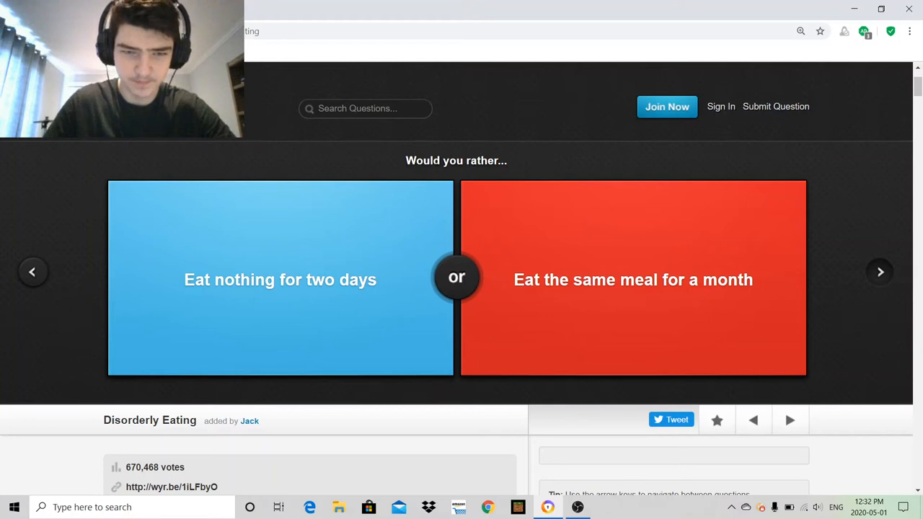
left_click(633, 280)
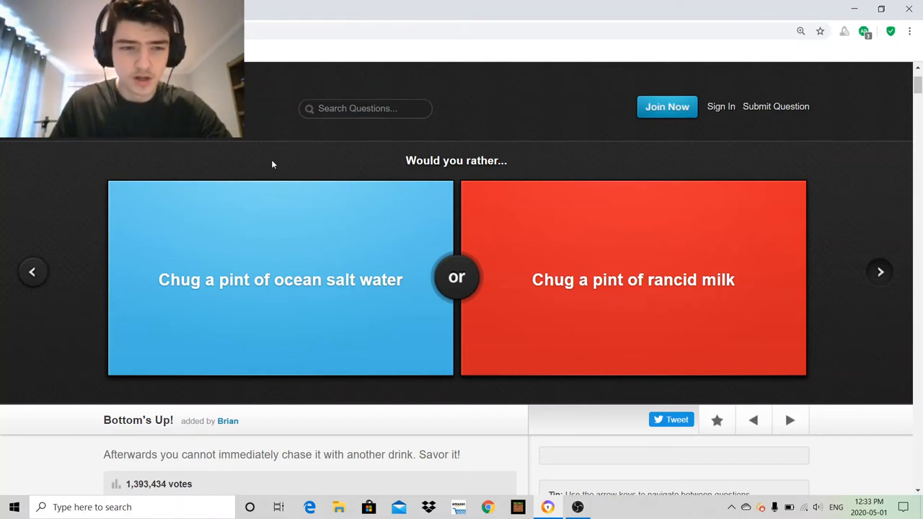
mouse_move(305, 194)
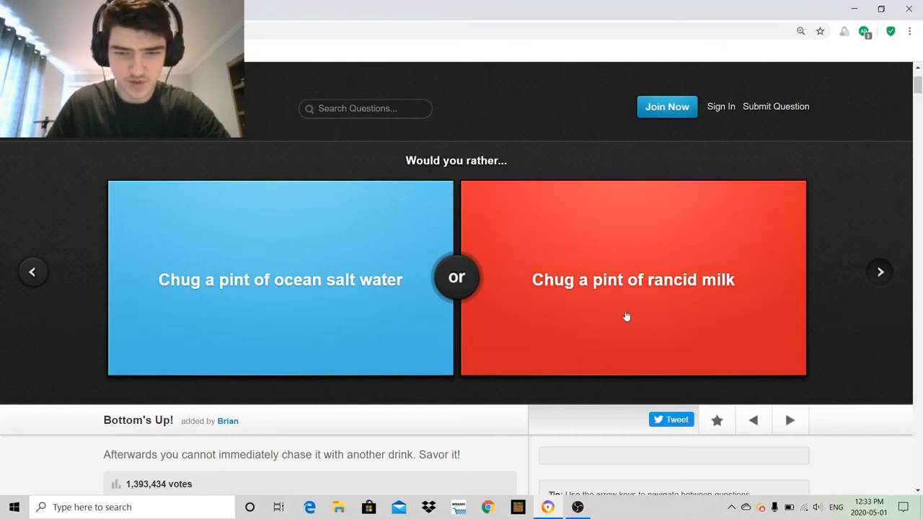
mouse_move(629, 159)
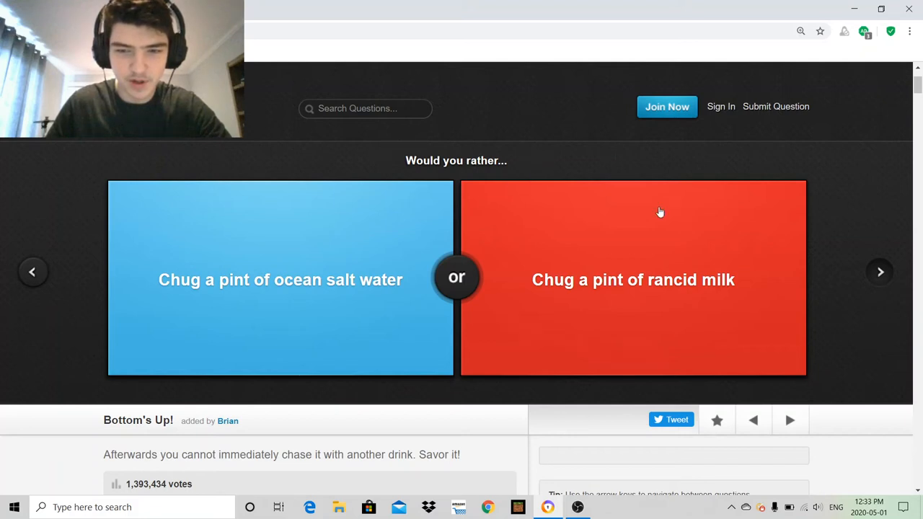
mouse_move(580, 172)
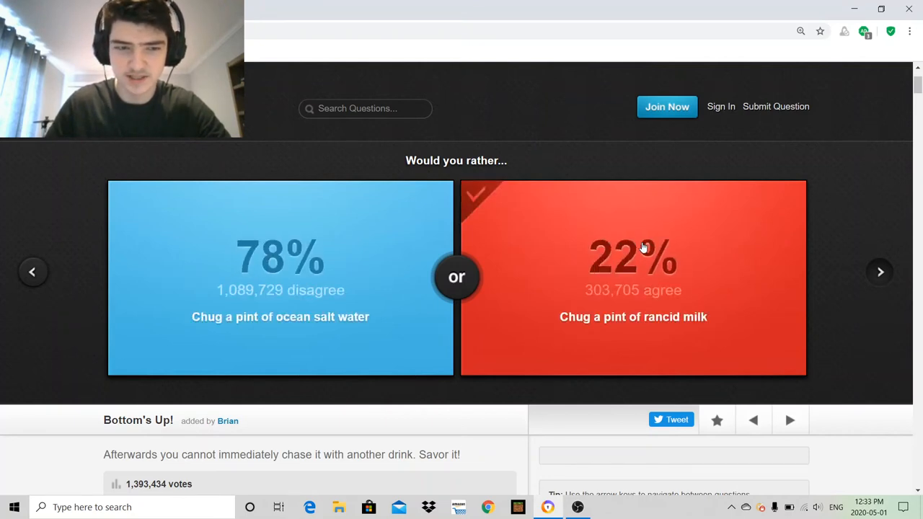
mouse_move(262, 303)
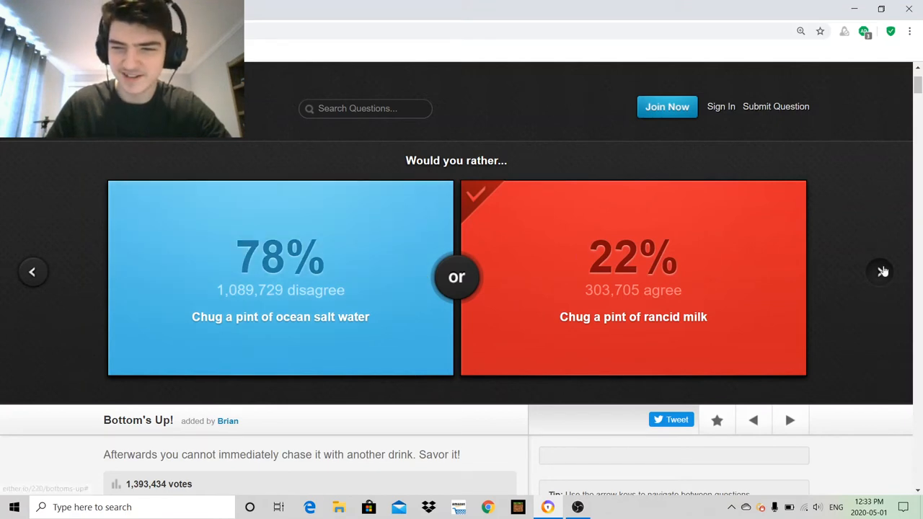
Step: Move on from the rancid-milk result (22% agree) to the next question
left_click(880, 271)
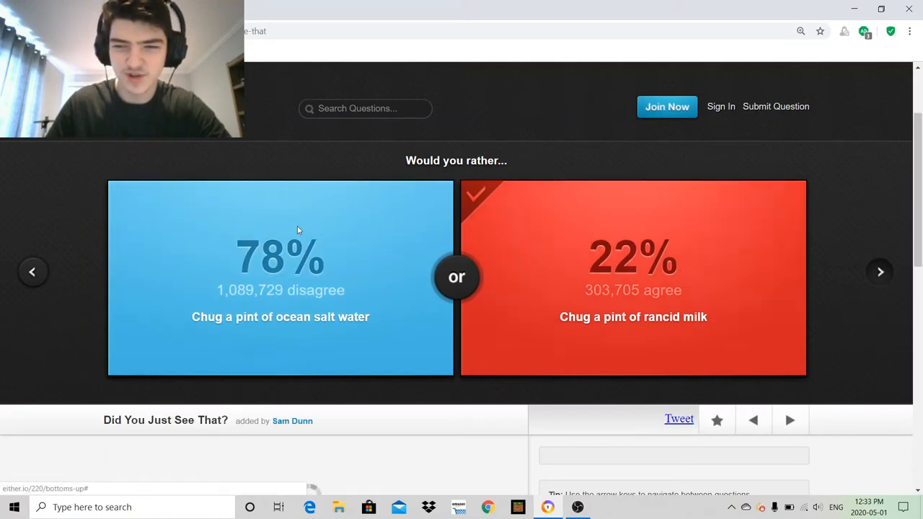
Step: Vote to watch a volcano erupt (52% versus 48%), then advance to the End of the World question
left_click(880, 271)
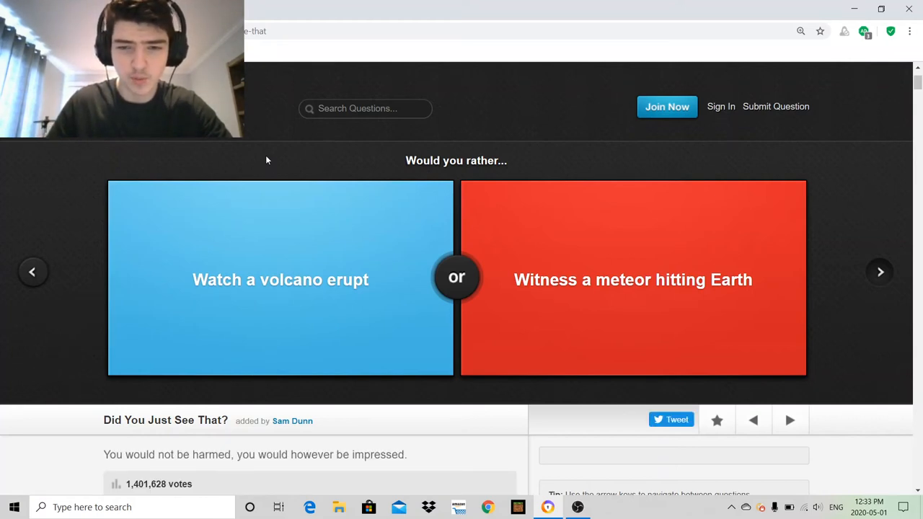
mouse_move(269, 202)
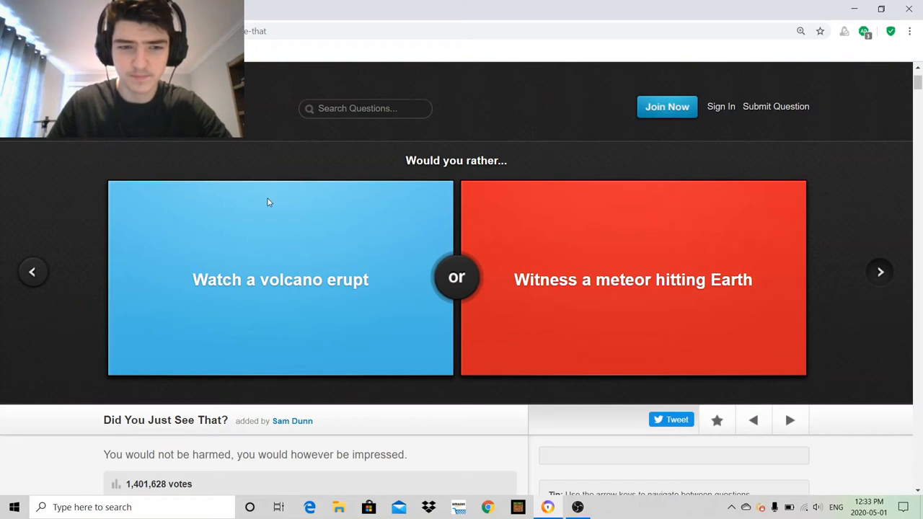
left_click(280, 280)
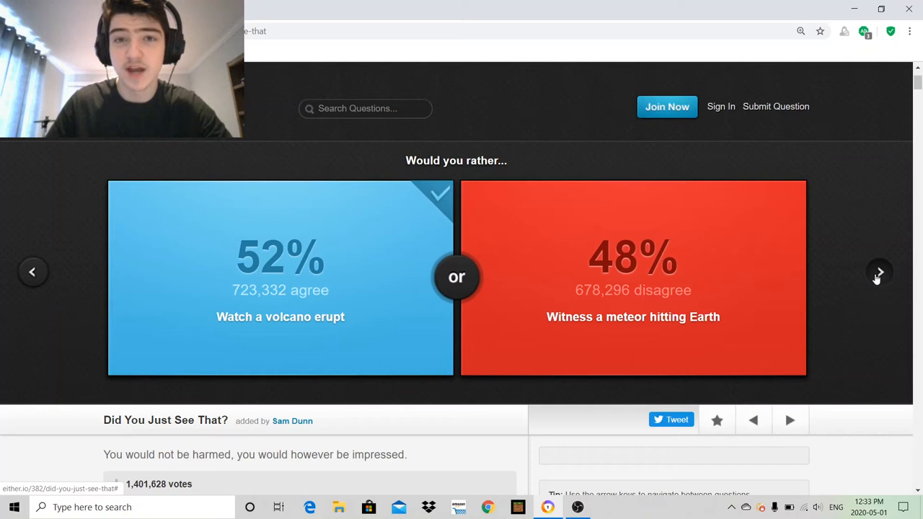
left_click(880, 271)
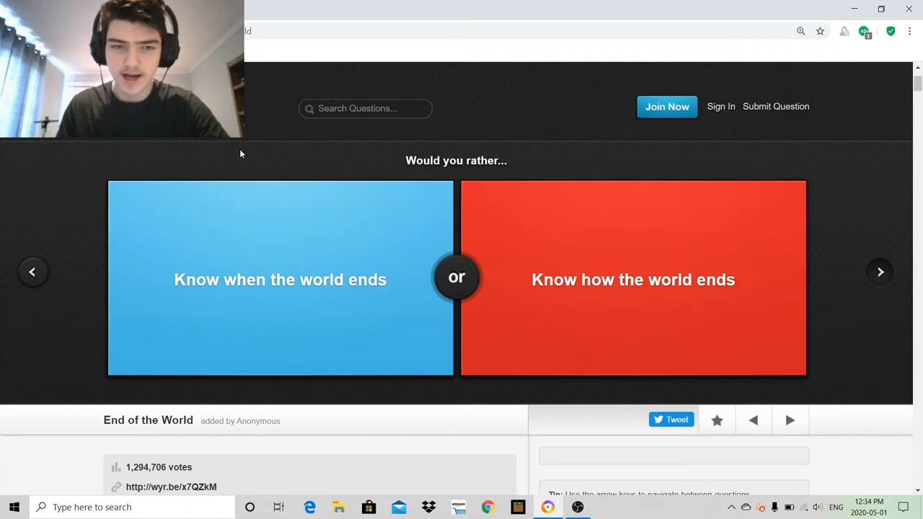
mouse_move(243, 208)
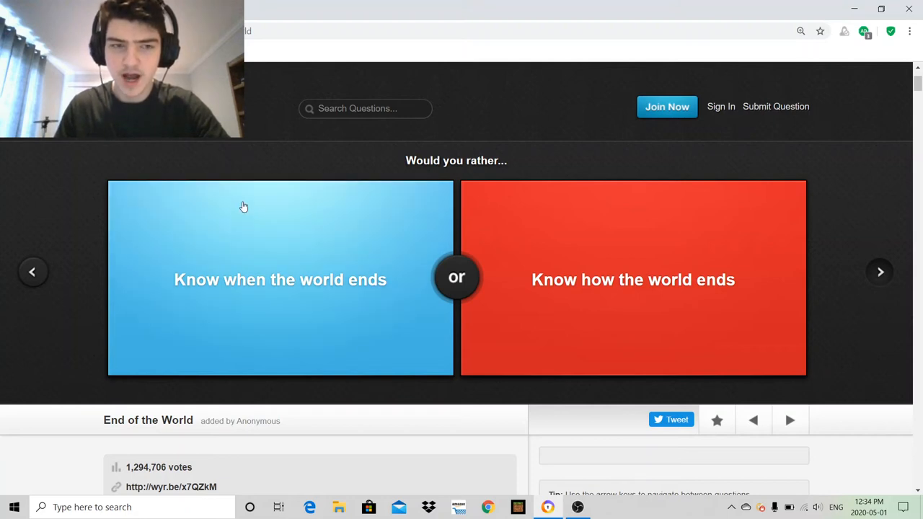
Step: Vote to know when the world ends (39% versus 61%) and advance to the Spartan-or-Cog question
left_click(280, 280)
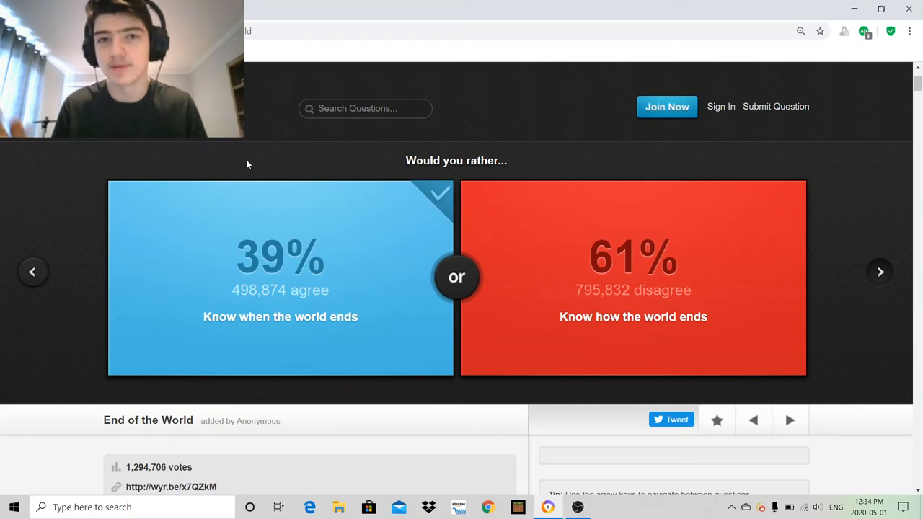
mouse_move(696, 199)
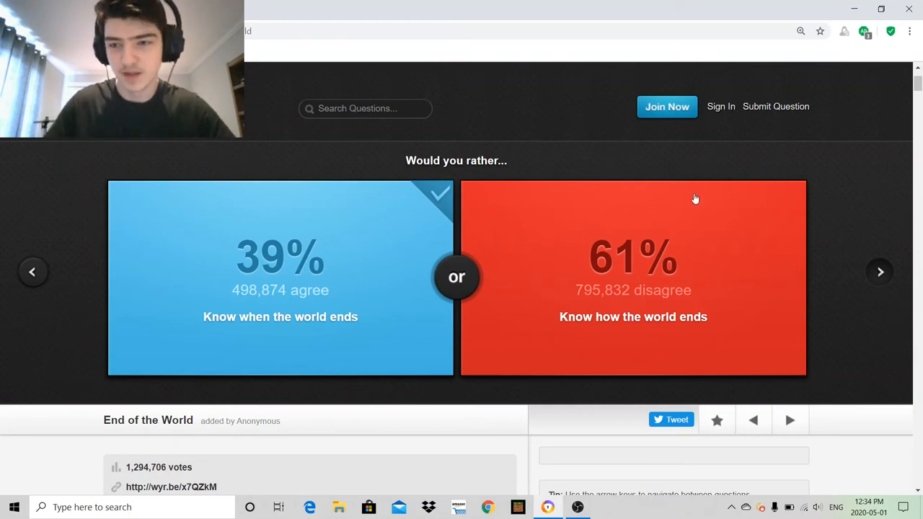
left_click(880, 271)
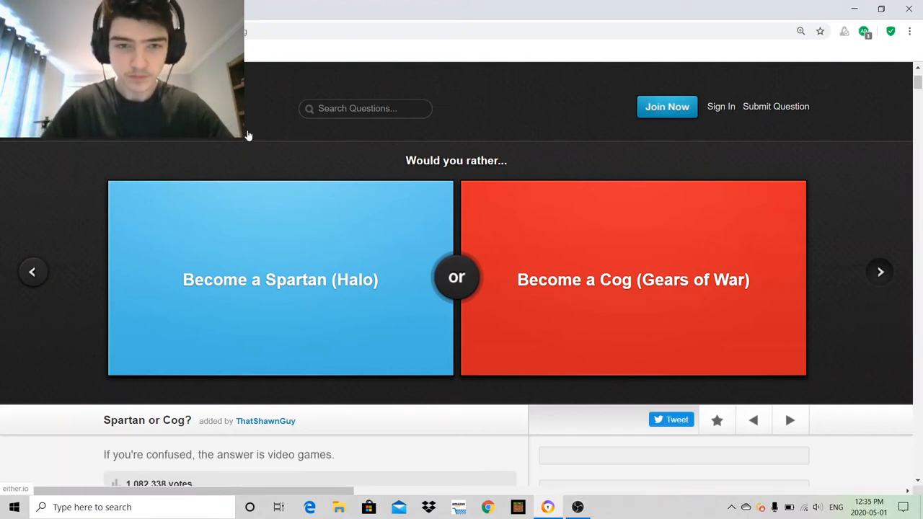
mouse_move(278, 161)
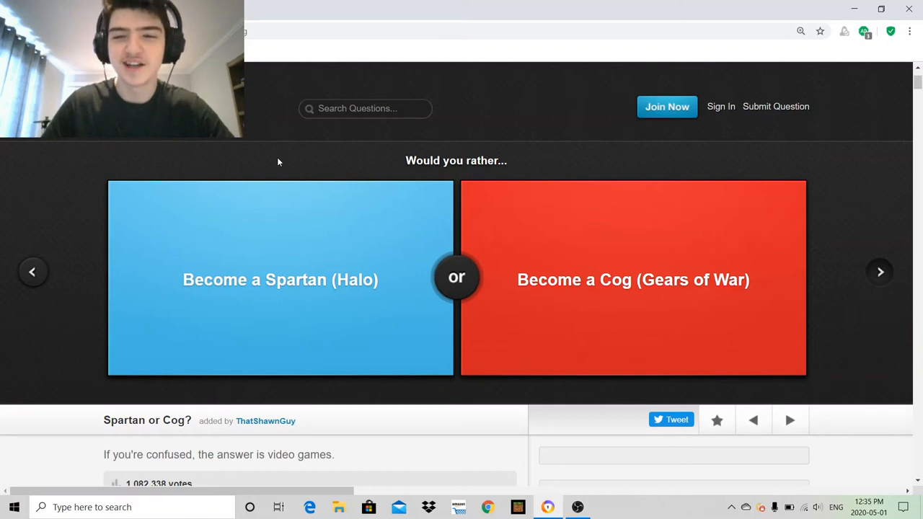
mouse_move(333, 208)
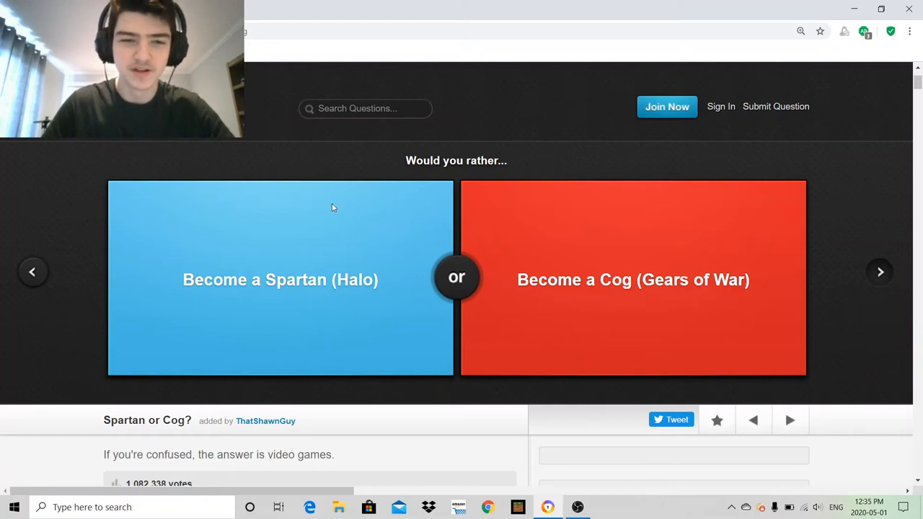
Step: Pass the Spartan-or-Cog question, vote for $1 a day for 200 days (62% agree), and advance
left_click(280, 280)
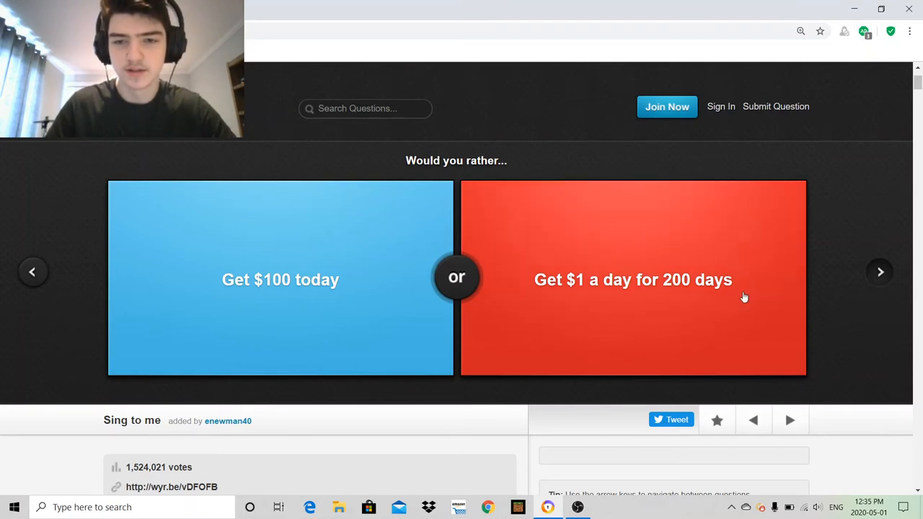
left_click(633, 280)
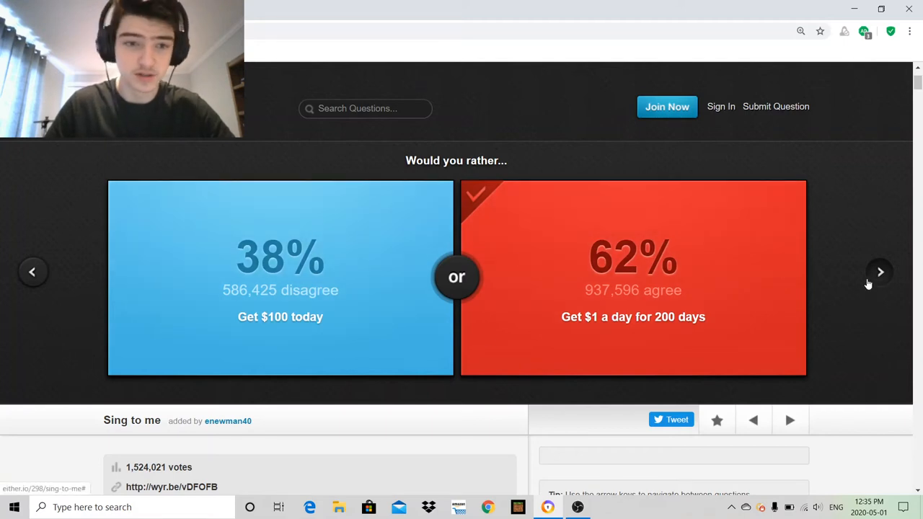
left_click(880, 271)
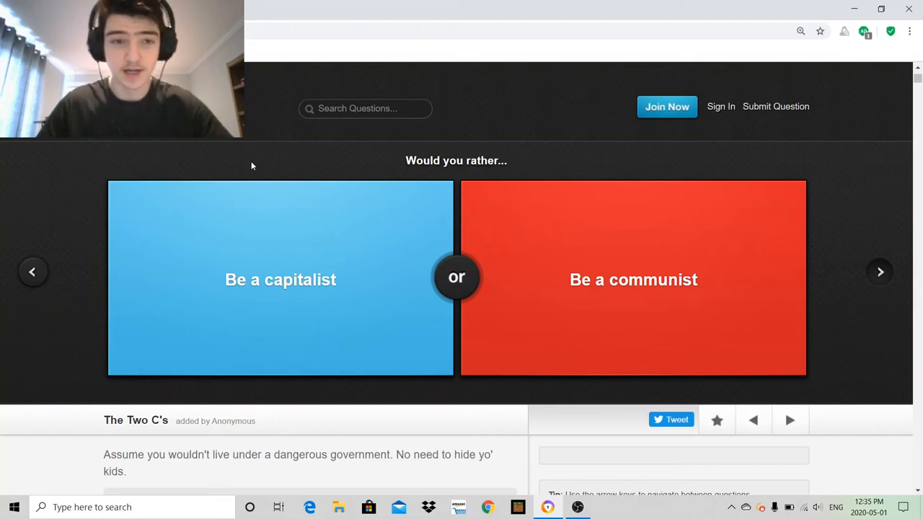
Step: Skip capitalist-or-communist, vote for eating a hamburger (74% agree), and advance to the clothing question
left_click(879, 272)
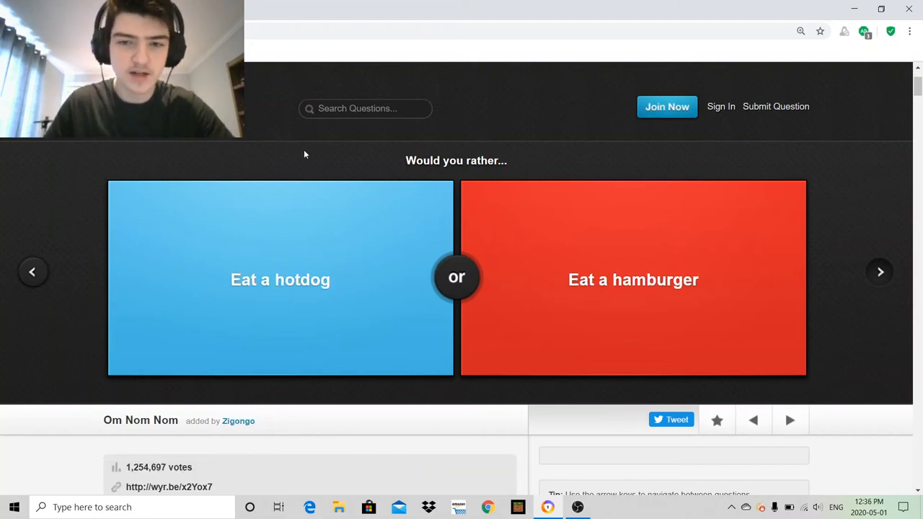
left_click(633, 280)
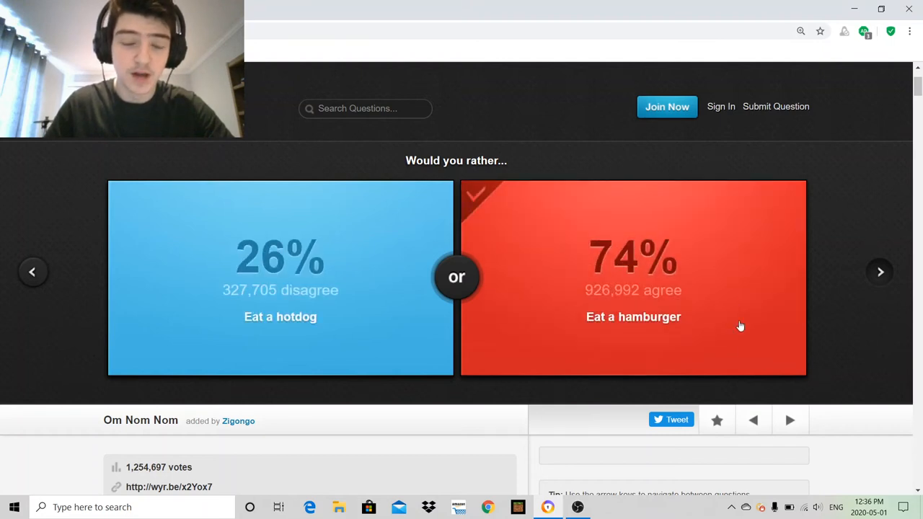
left_click(880, 271)
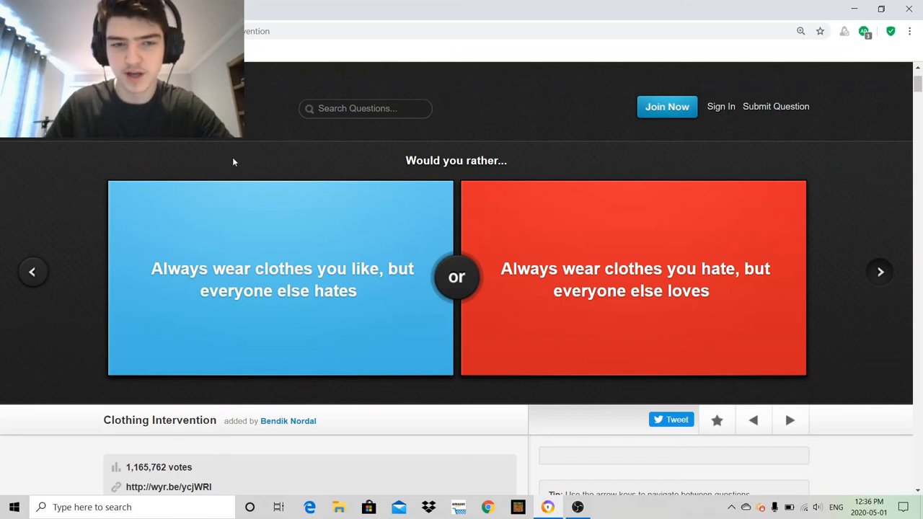
Step: Move past the clothing question and vote to be the first on the Moon, revealing 83% agree
left_click(280, 277)
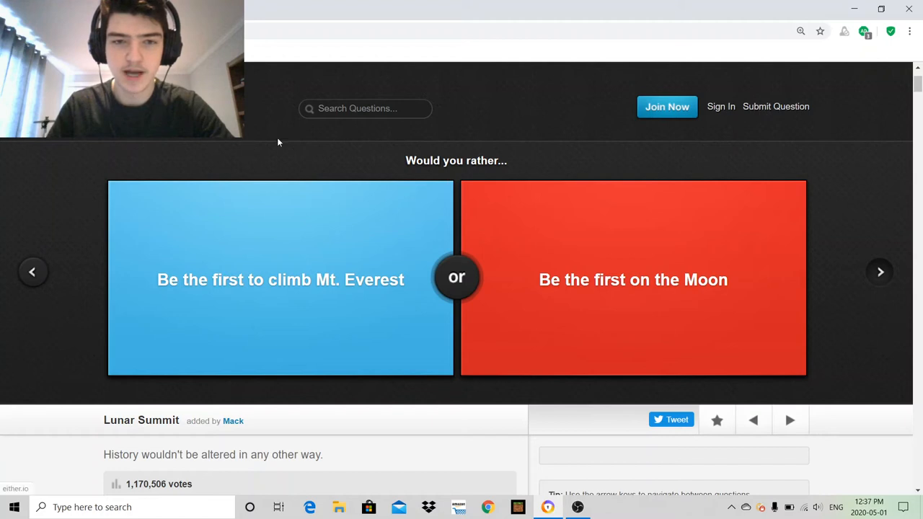
mouse_move(551, 167)
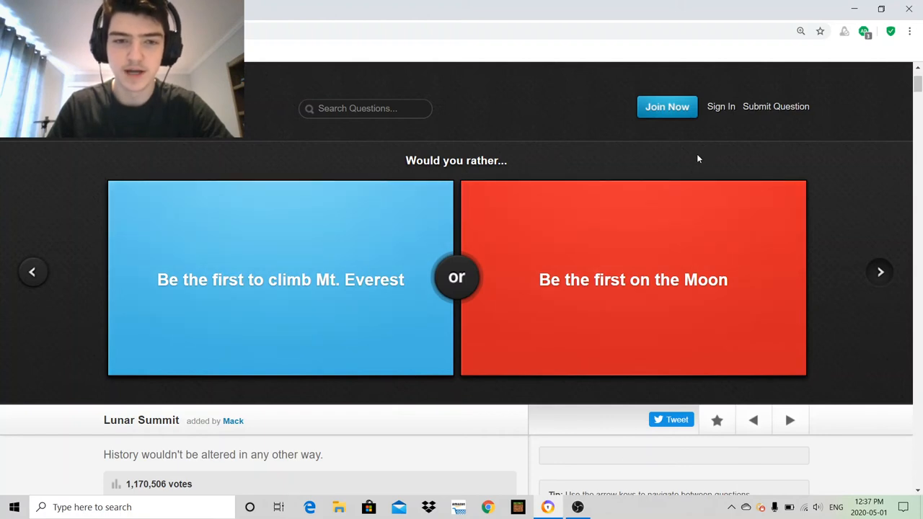
left_click(633, 280)
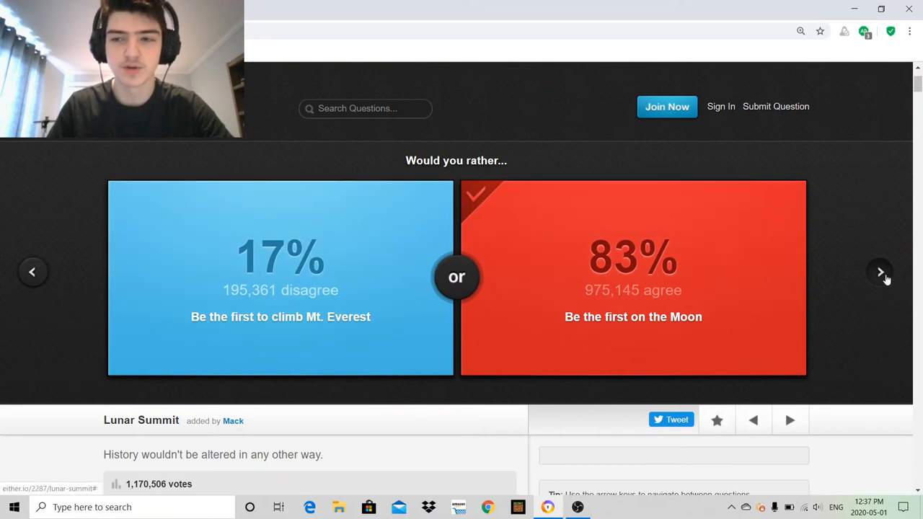
Step: Vote for 1Tbps internet over a flying car (37% versus 63%) and advance to the Jordan-or-LeBron question
left_click(880, 271)
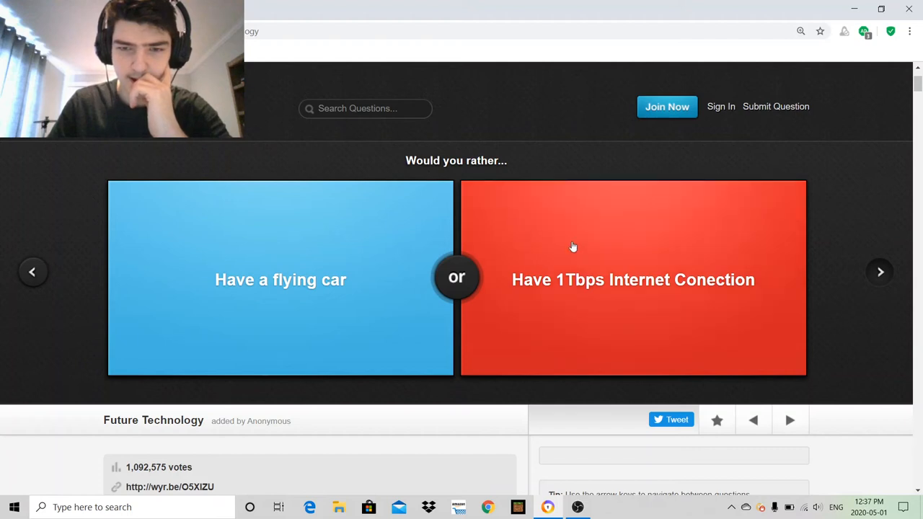
left_click(632, 280)
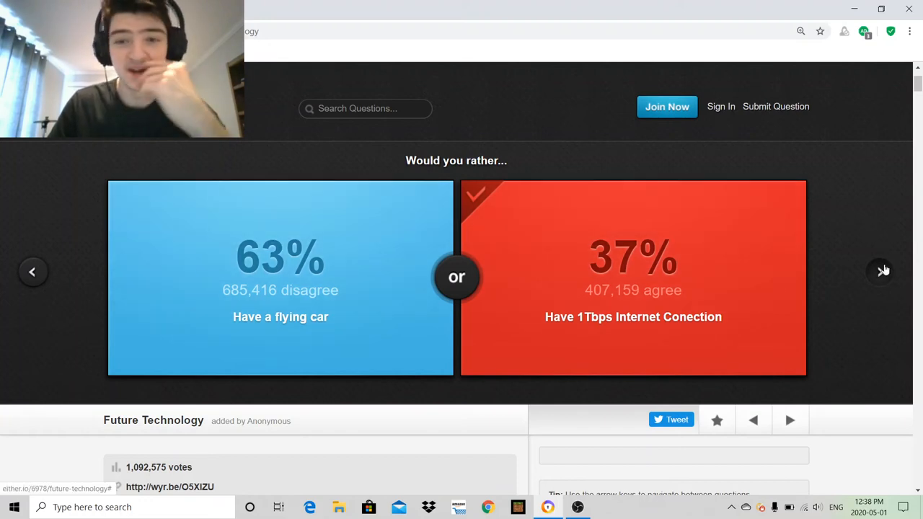
left_click(879, 272)
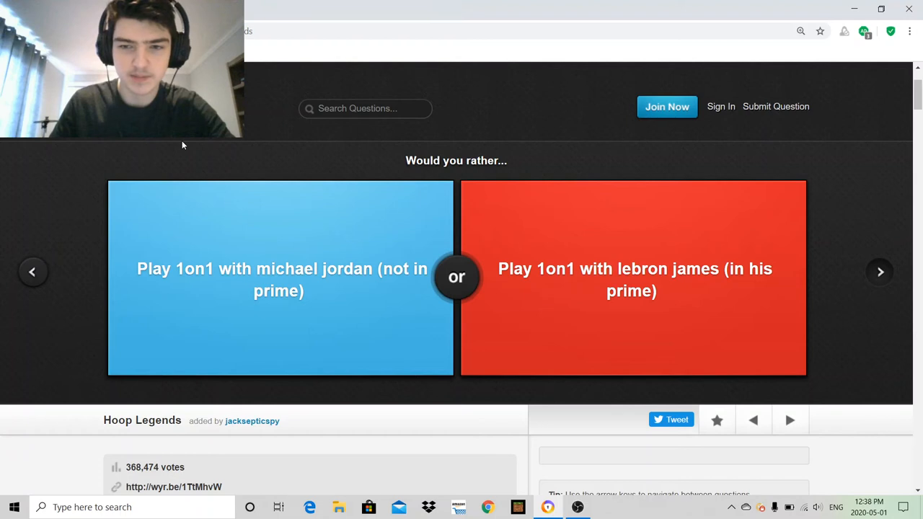
Step: Skip the basketball question, vote to freeze to death (87% agree), and advance to the prison question
left_click(280, 277)
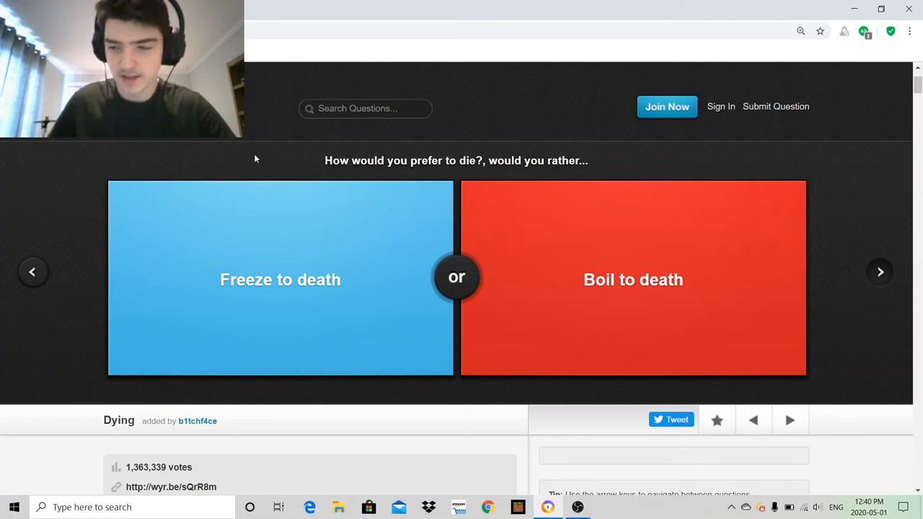
left_click(280, 280)
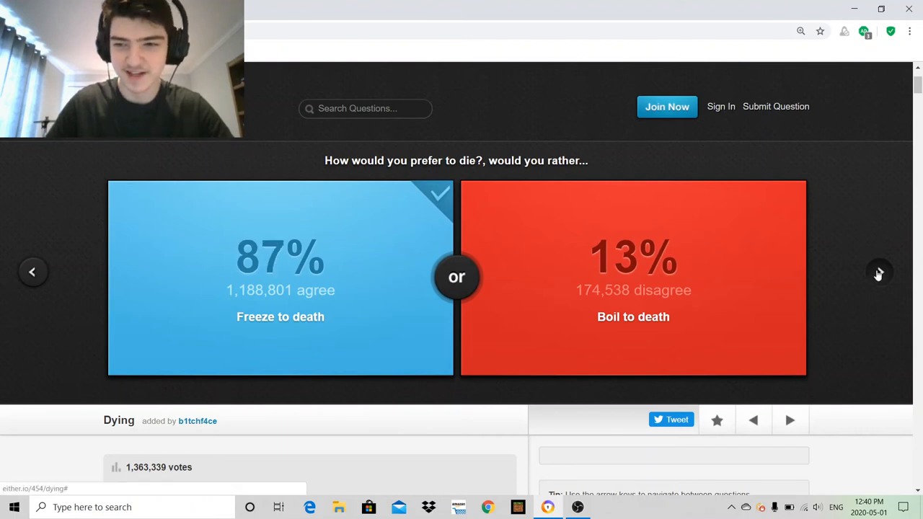
left_click(880, 271)
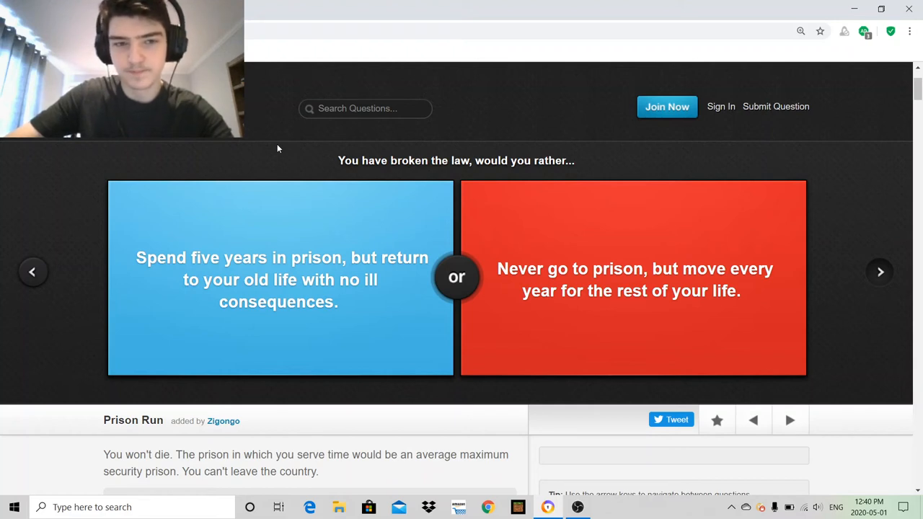
Step: Vote for five years in prison (55% agree), then for never eating Chipotle again (82% agree)
left_click(280, 277)
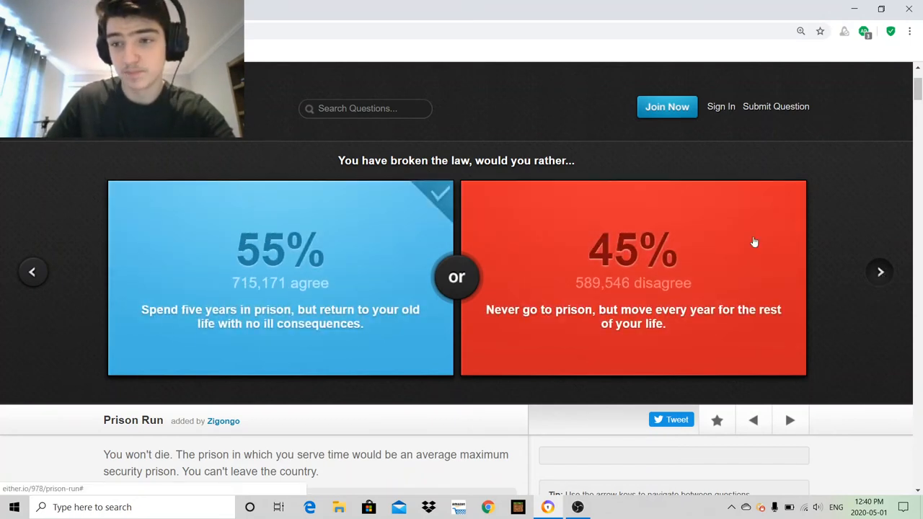
left_click(880, 271)
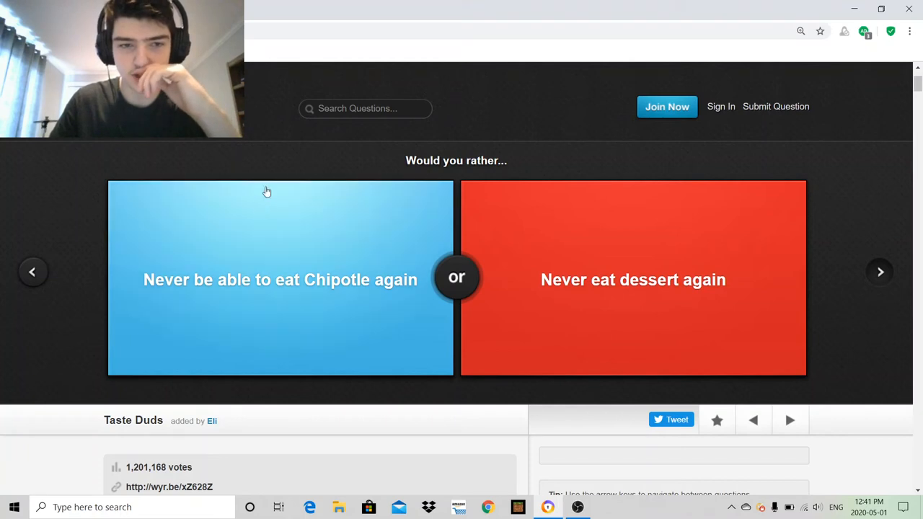
left_click(280, 280)
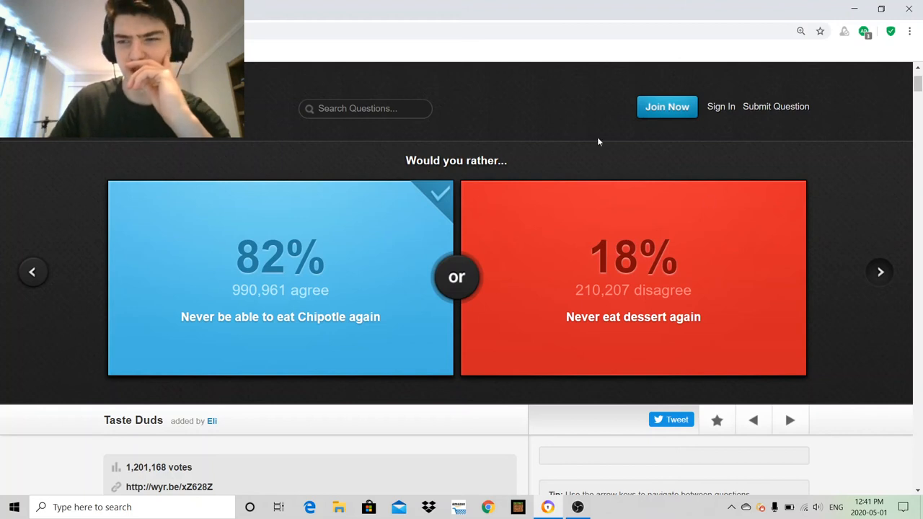
left_click(880, 271)
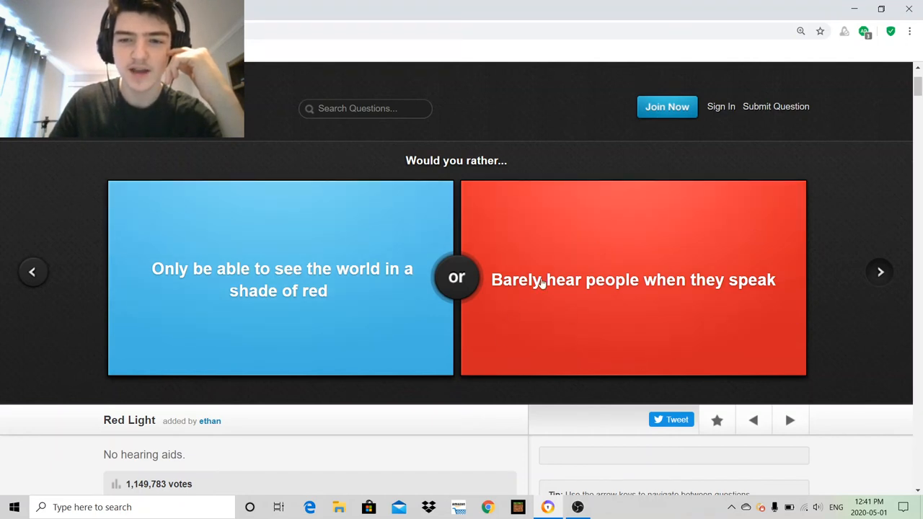
mouse_move(705, 276)
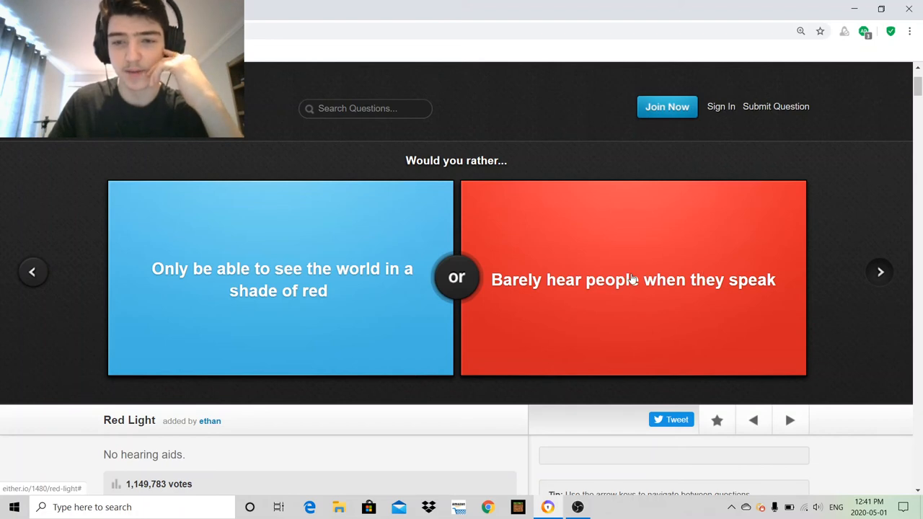
Step: Vote to barely hear people when they speak, revealing 44% agree versus 56%
left_click(633, 280)
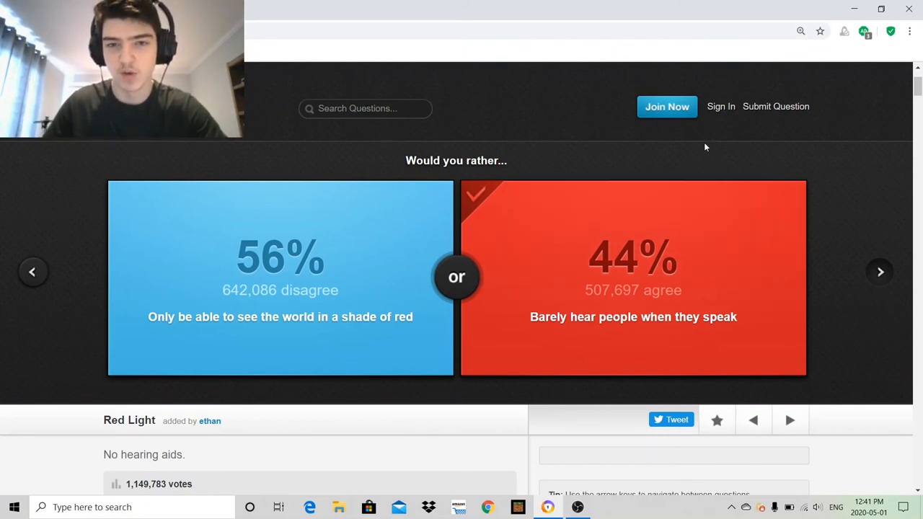
mouse_move(847, 206)
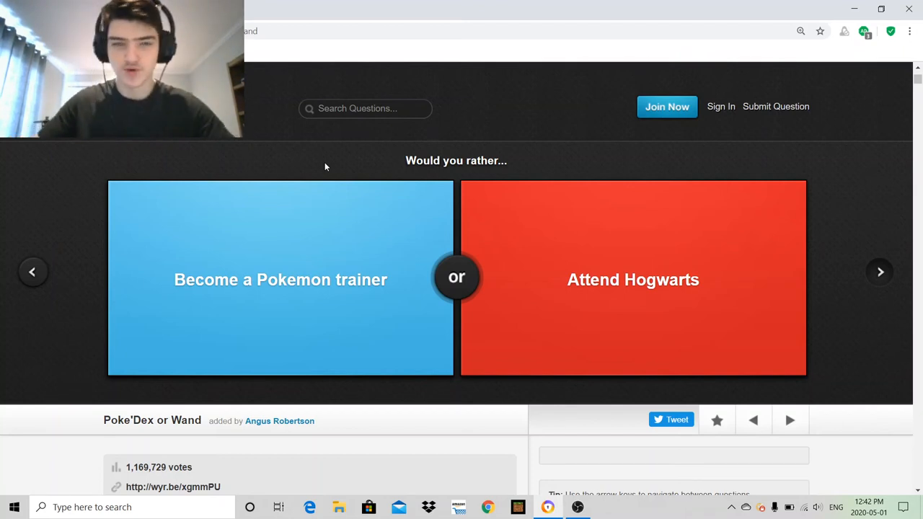
Step: Vote to become a Pokemon trainer, revealing 49% agree versus 51% for Hogwarts
left_click(280, 280)
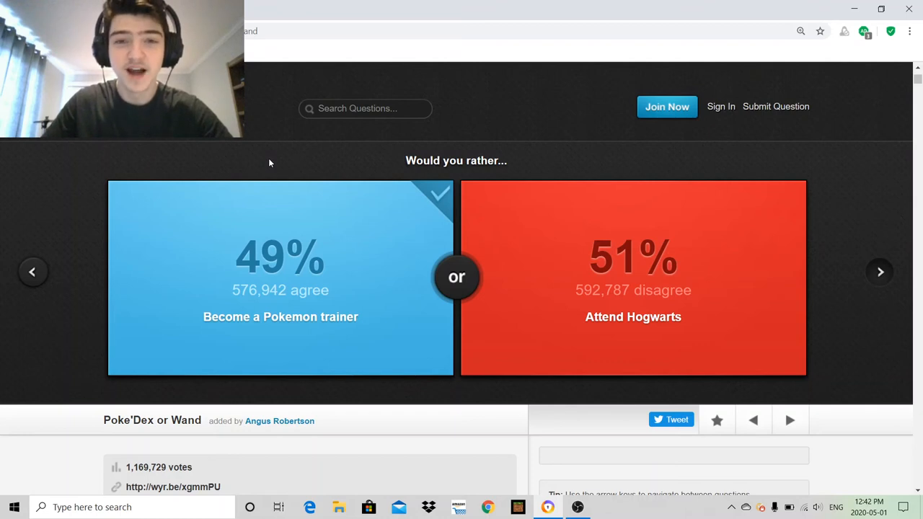
mouse_move(283, 157)
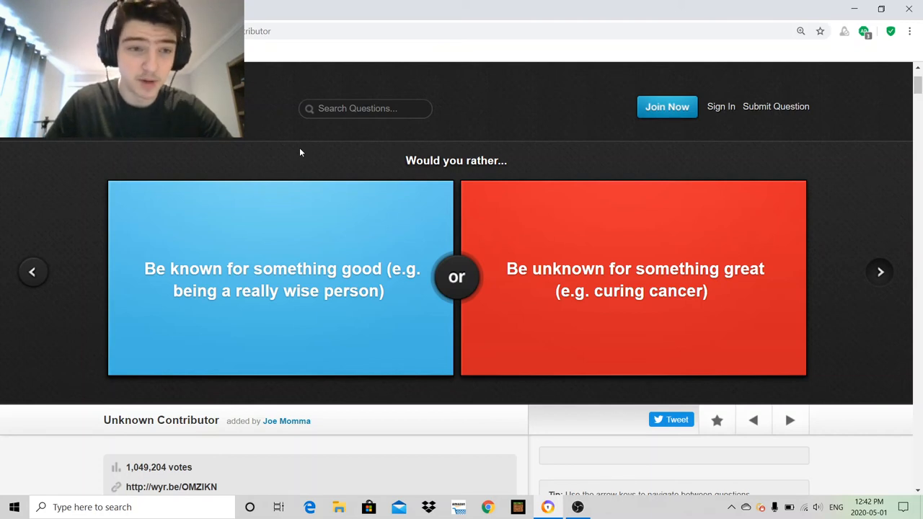
Step: Skip the known-for-good question and vote for the vampire bite, revealing 88% agree
left_click(880, 271)
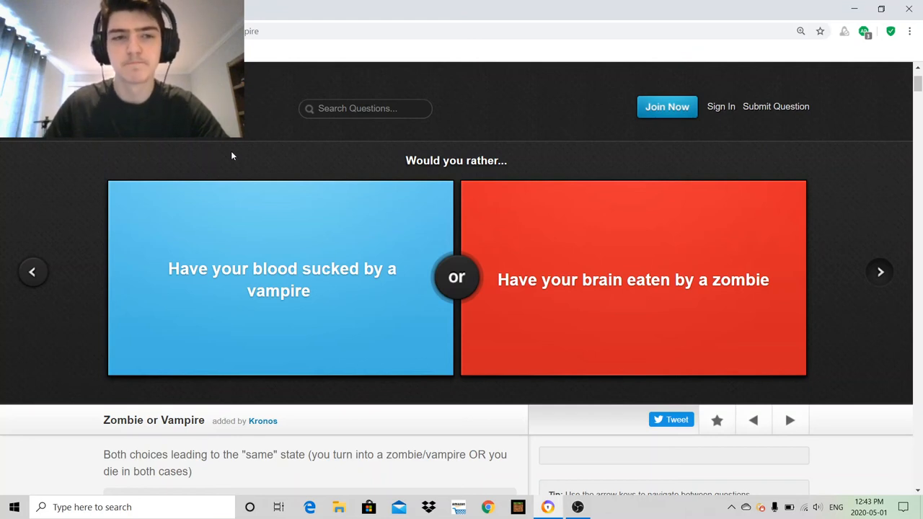
left_click(280, 277)
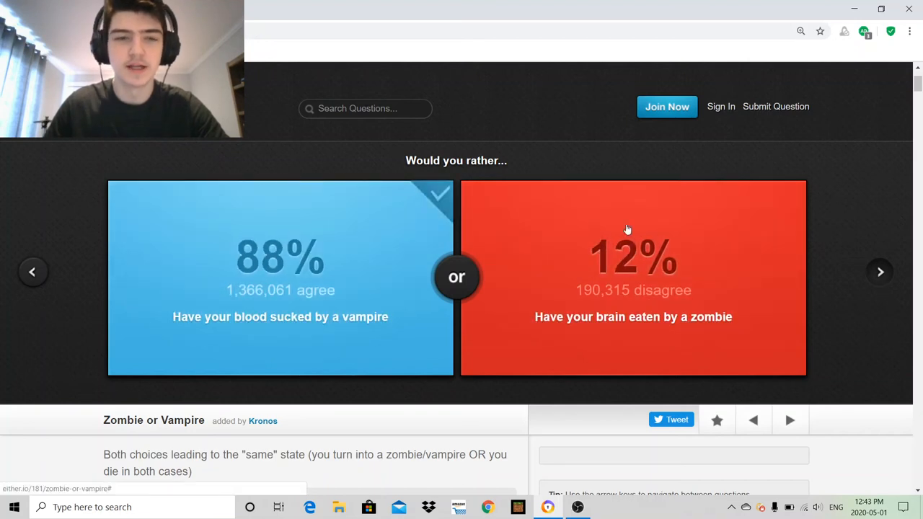
left_click(880, 271)
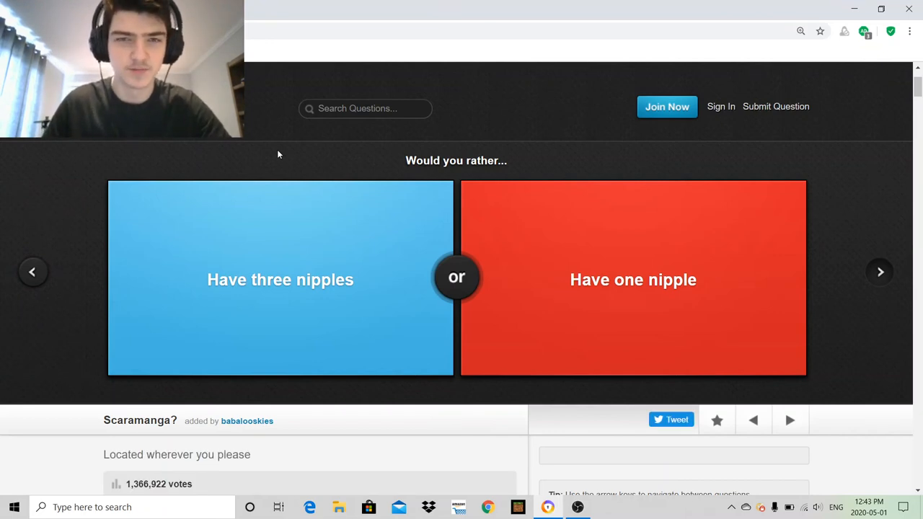
Step: Skip the nipples question and vote for having part of an ear bitten off, revealing 72% agree
left_click(880, 271)
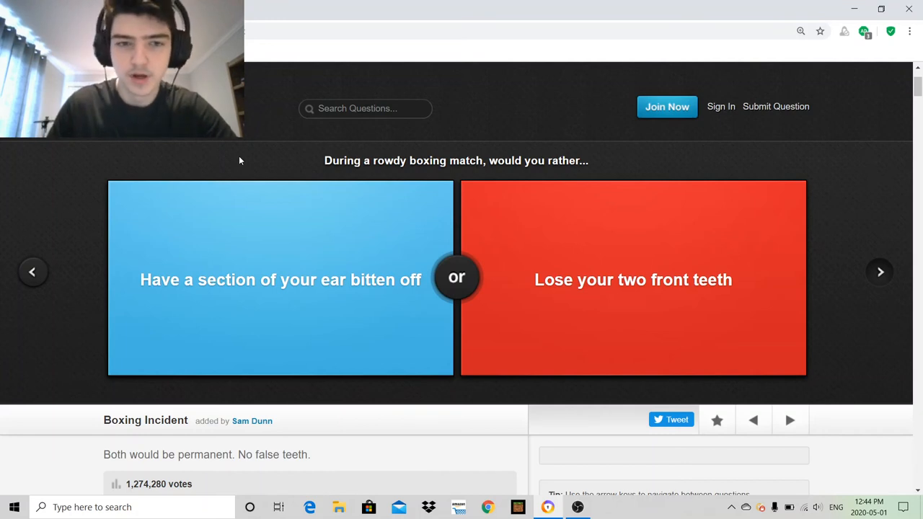
left_click(279, 280)
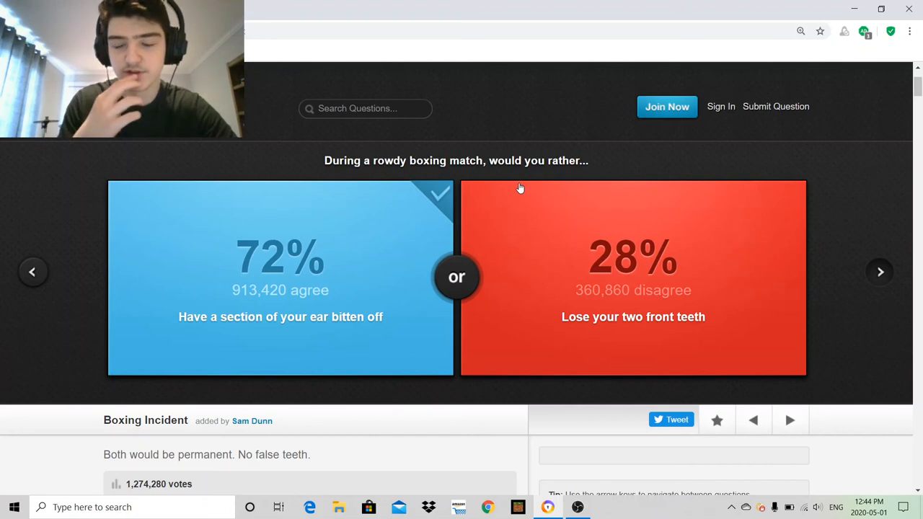
left_click(880, 271)
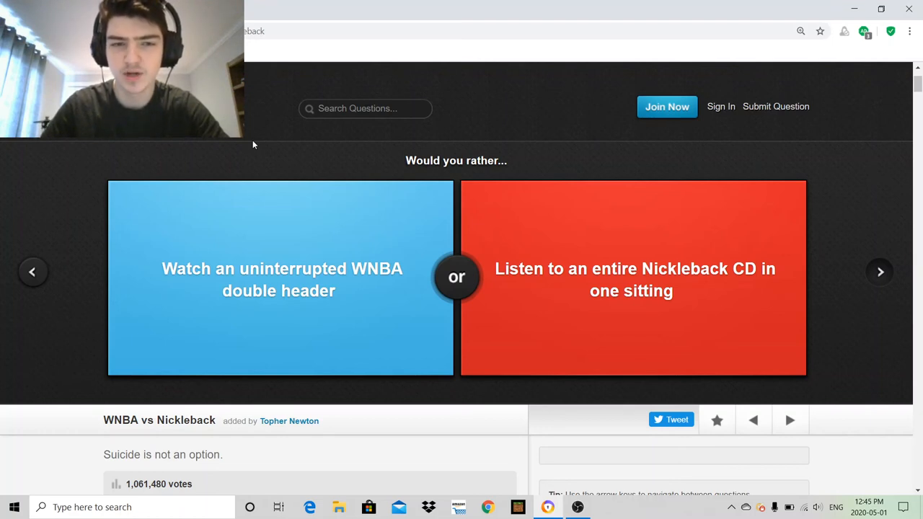
Step: Pass the WNBA vs Nickleback and Weapon of Choice questions without voting
left_click(279, 276)
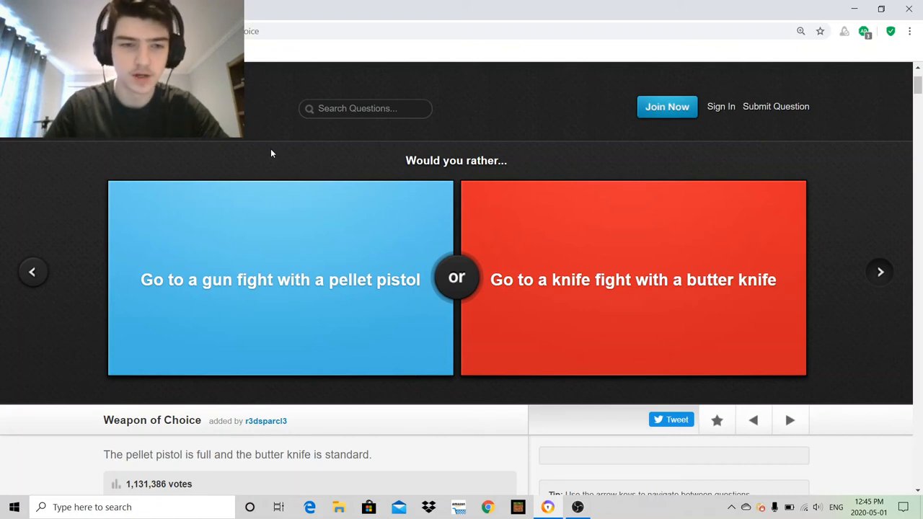
mouse_move(277, 185)
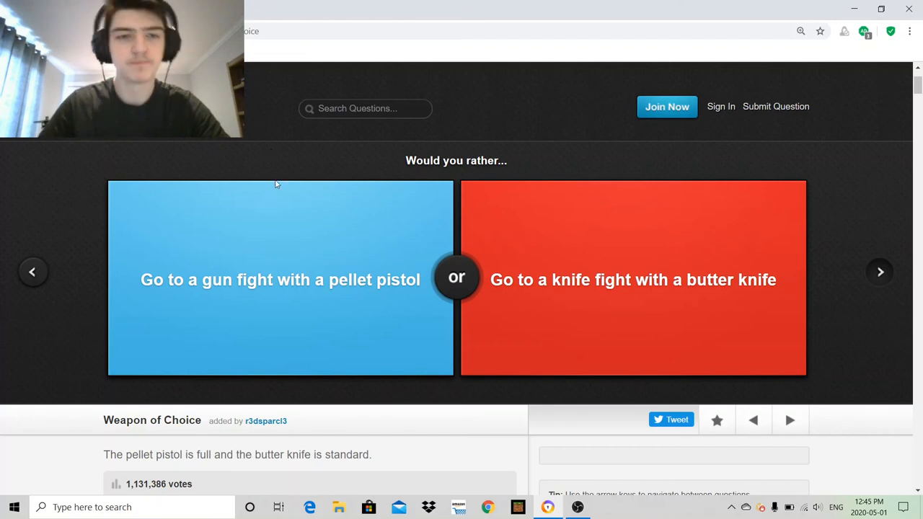
left_click(280, 277)
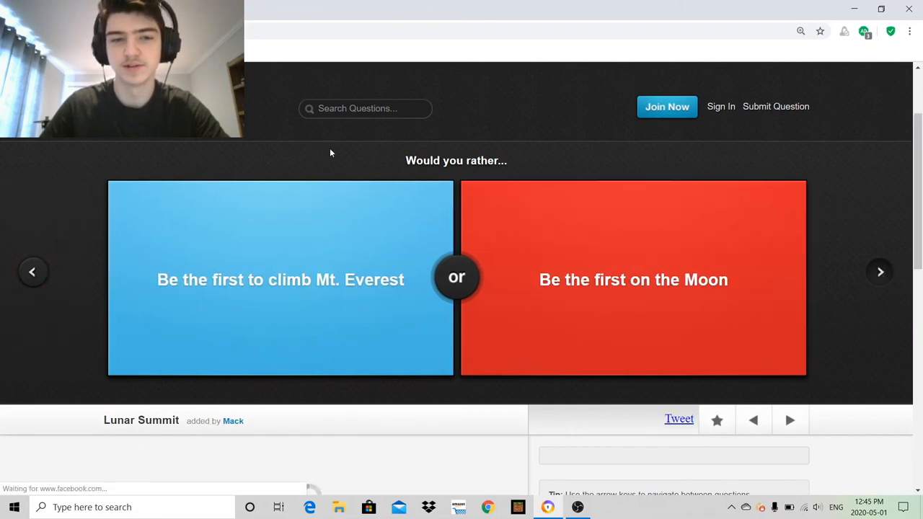
Step: Skip Lunar Summit and vote to live in Africa for a year, revealing 64% agree
left_click(880, 271)
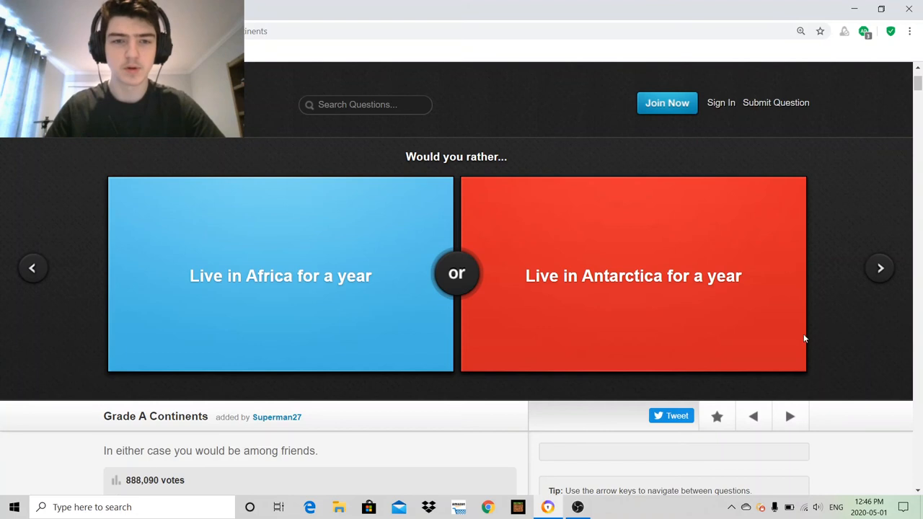
left_click(280, 275)
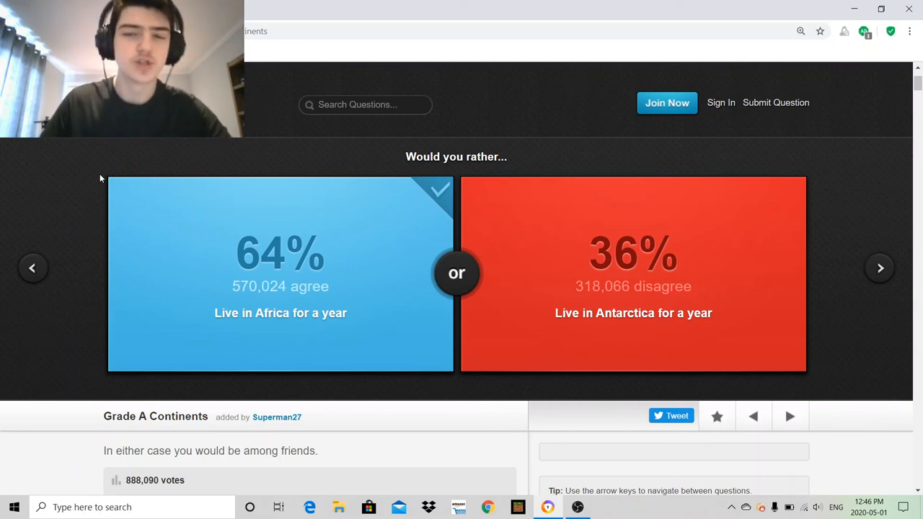
left_click(880, 266)
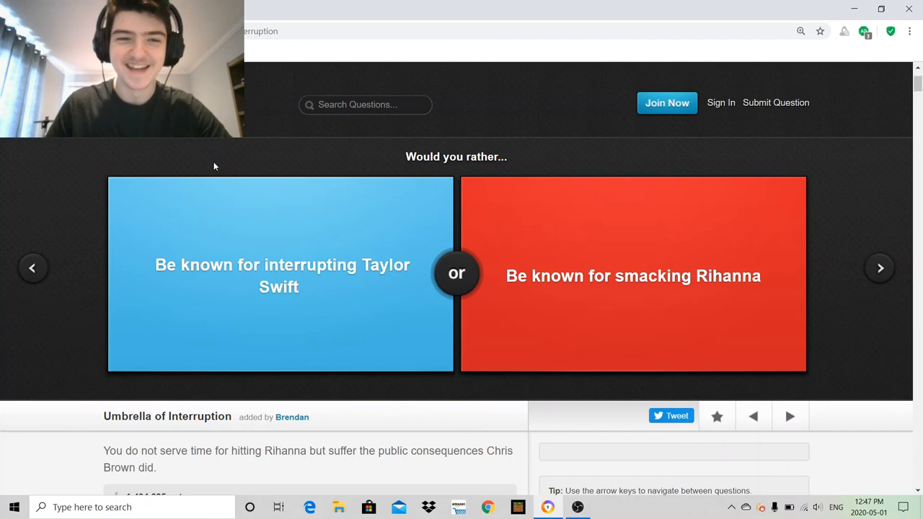
mouse_move(366, 154)
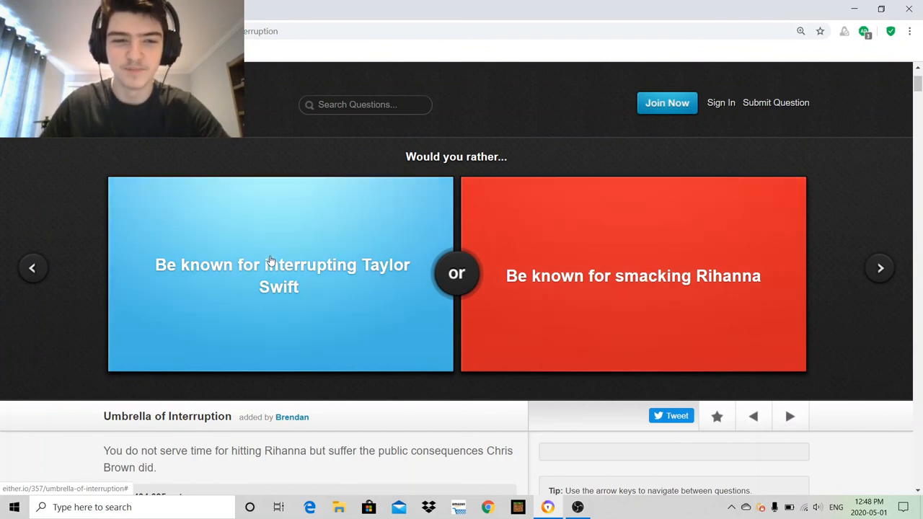
Step: Pass the Taylor Swift or Rihanna question to bring up 90s Music Torture
left_click(279, 276)
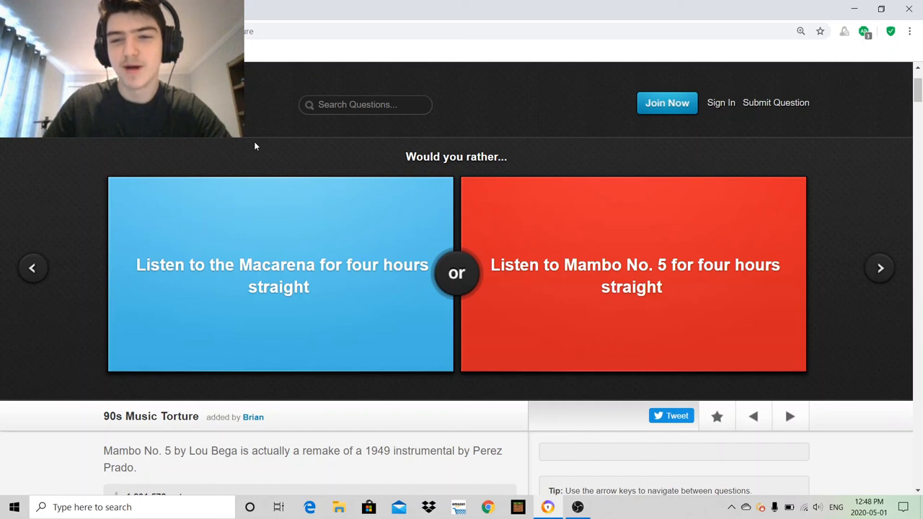
Step: Pass the Macarena or Mambo No. 5 question to bring up Memory Problems
left_click(280, 274)
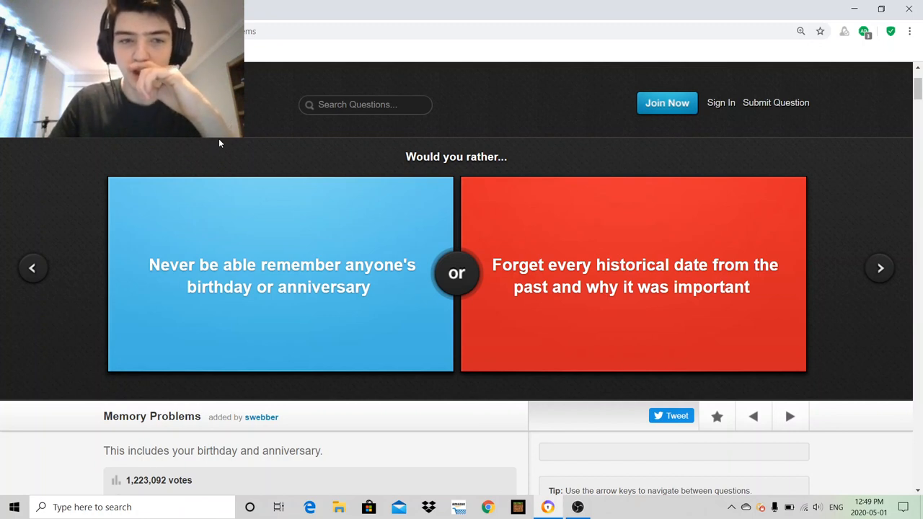
Step: Pass the Memory Problems question to bring up the Kirk versus Picard dilemma
left_click(280, 274)
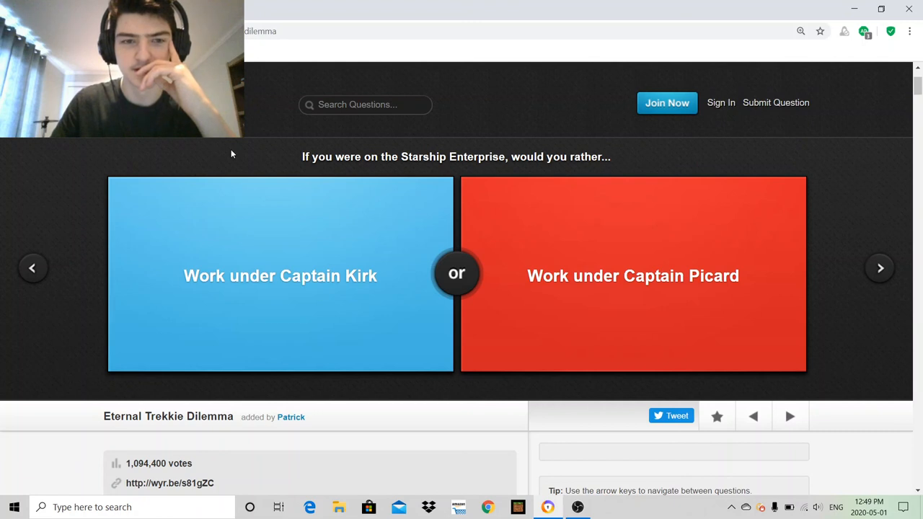
Step: Vote to work under Captain Kirk (56% vs 34%) and advance to the Eaten Alive question
left_click(280, 276)
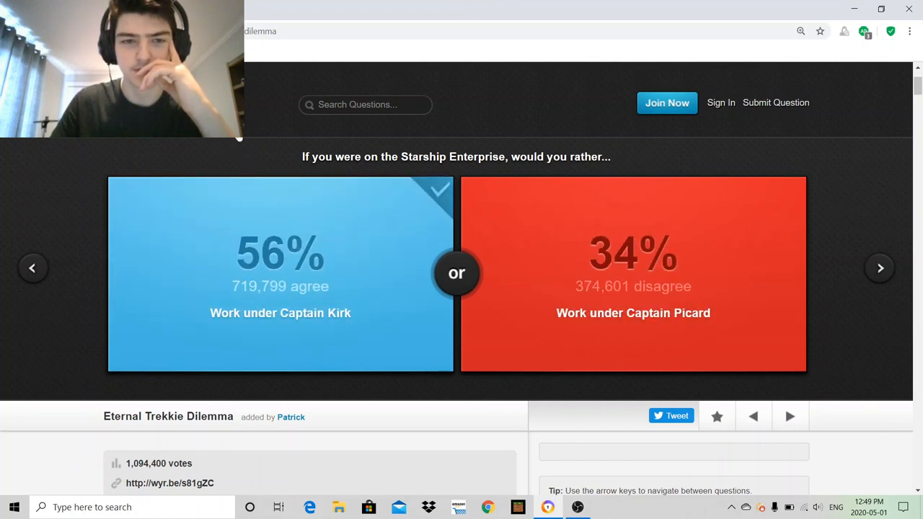
left_click(880, 267)
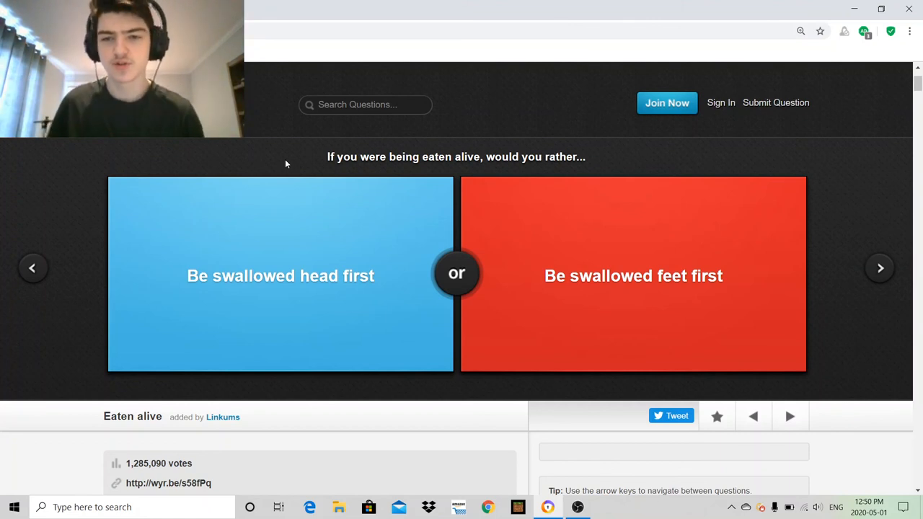
mouse_move(805, 234)
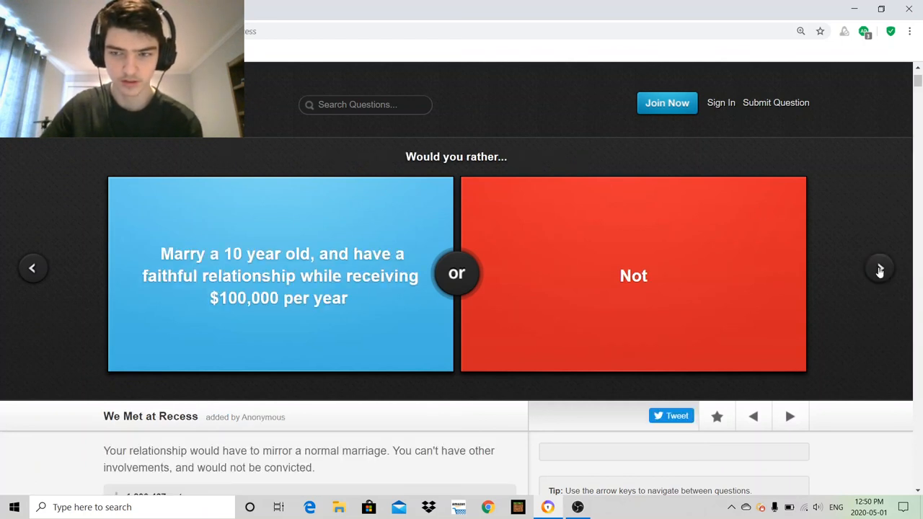
Step: Skip past We Met at Recess without voting to reach the know-it-all spouse question
left_click(880, 267)
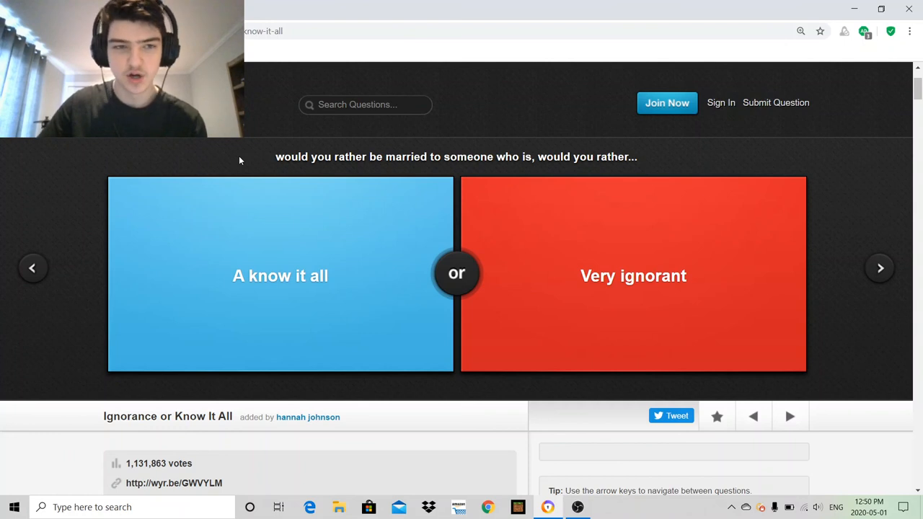
Step: Vote for marrying a know-it-all, revealing 80% agree versus 20%
left_click(280, 276)
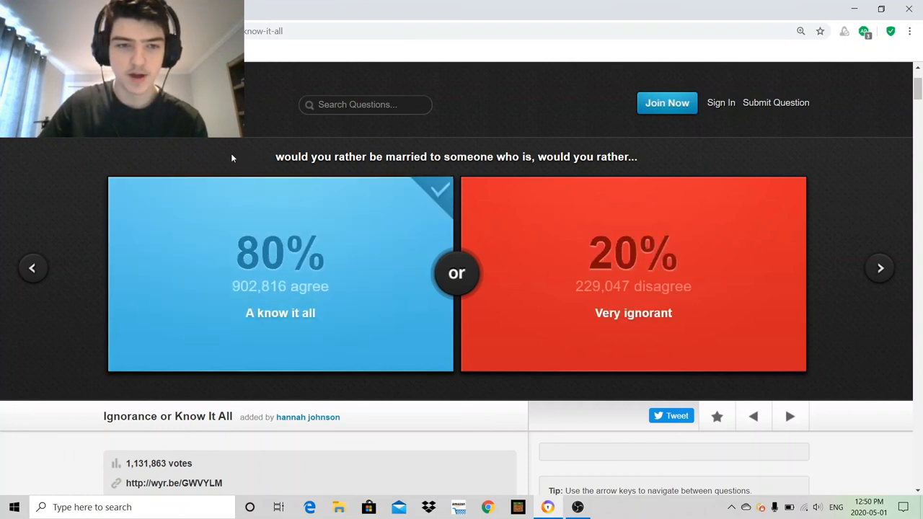